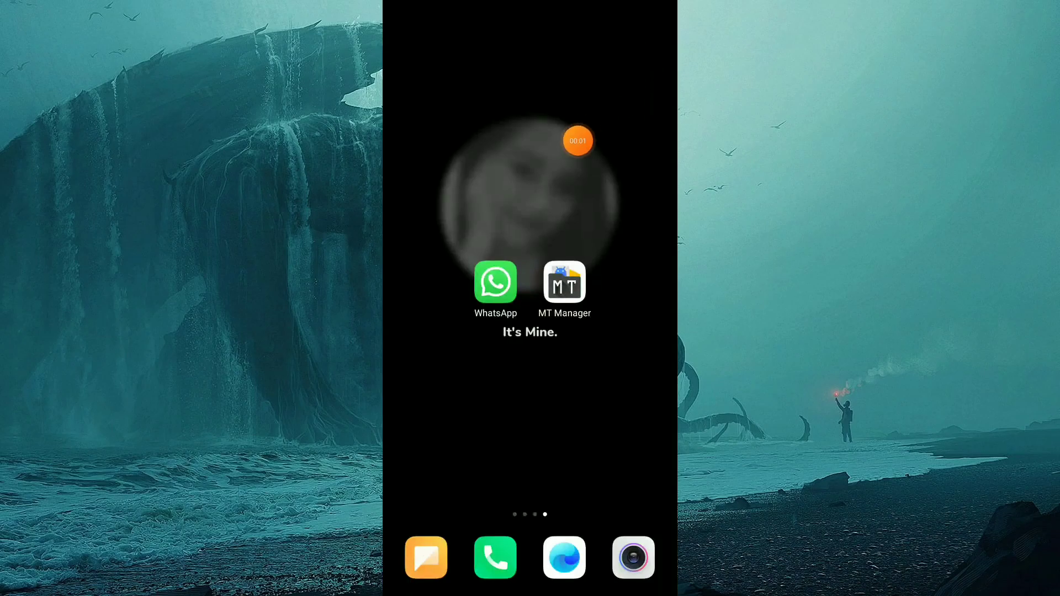
# - Launch WhatsApp from the home screen, glance at Status, and return to the Chats list
pyautogui.click(495, 282)
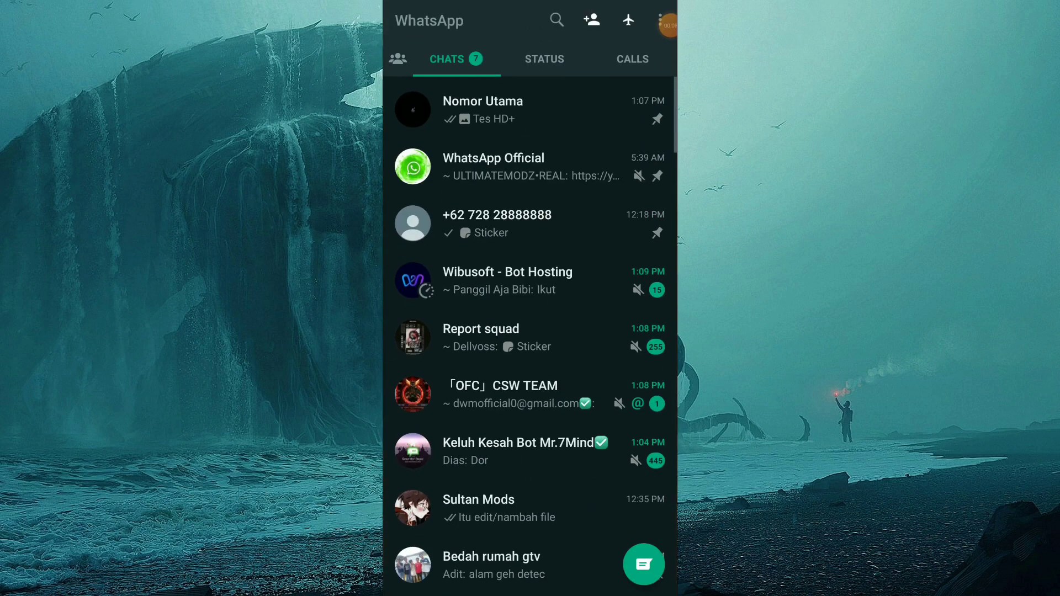
pyautogui.click(543, 58)
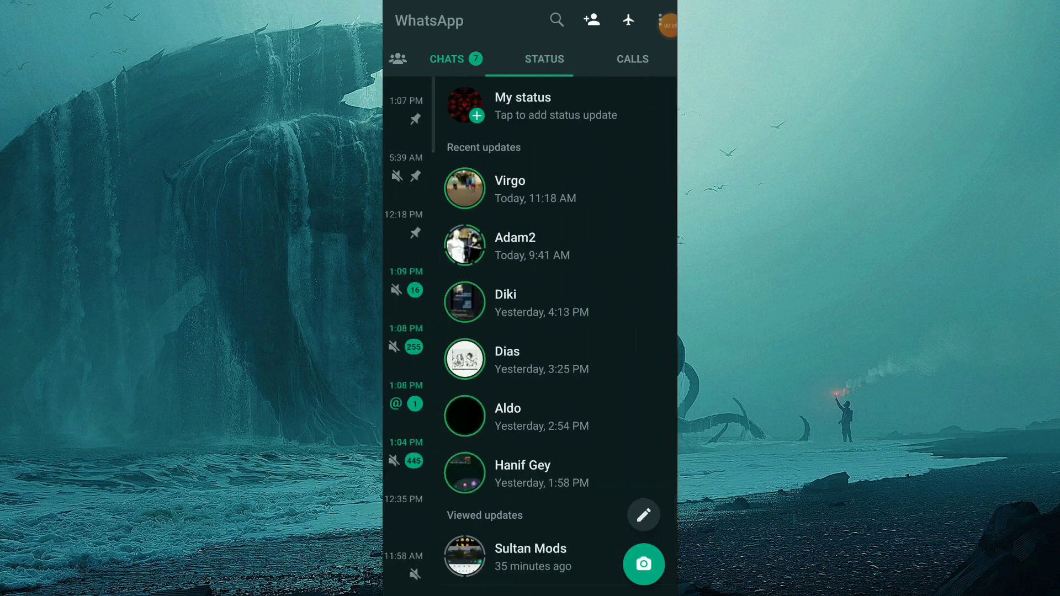
pyautogui.click(446, 59)
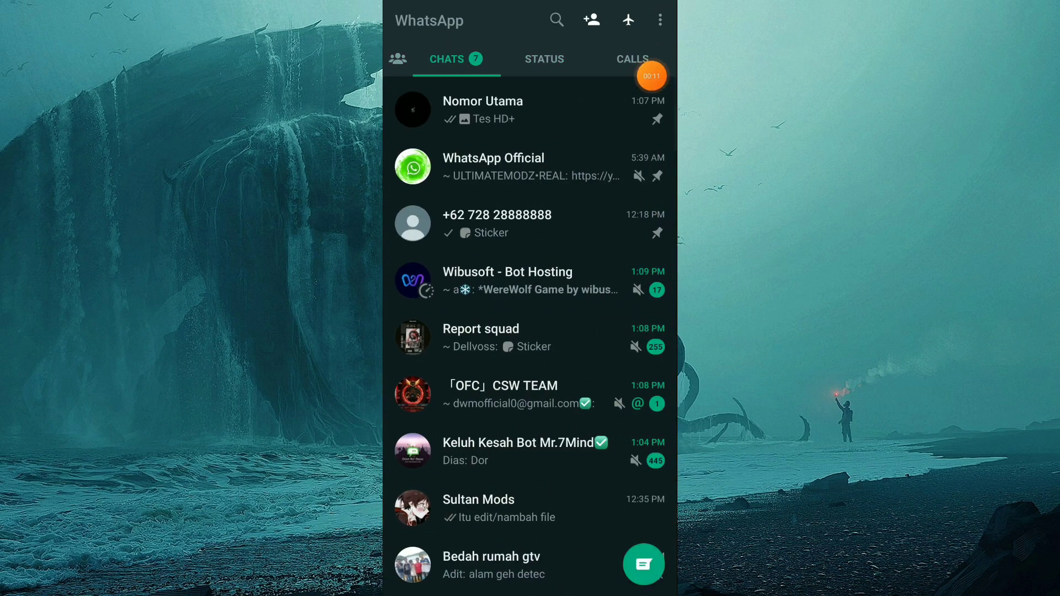
# - Reach the mod settings page from the overflow menu and dismiss the Instagram follow prompt
pyautogui.click(659, 19)
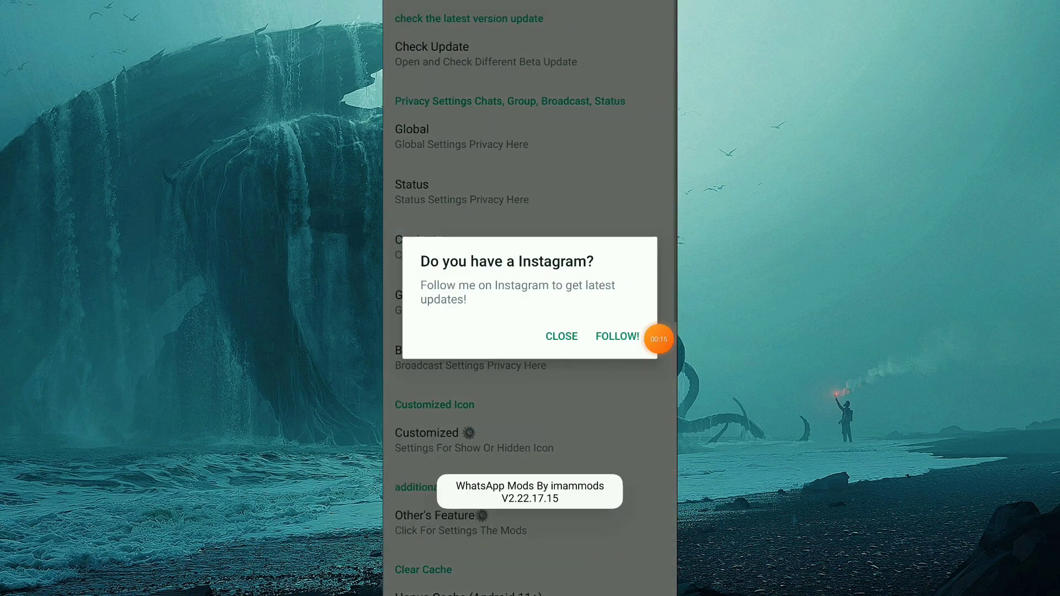
pyautogui.click(560, 336)
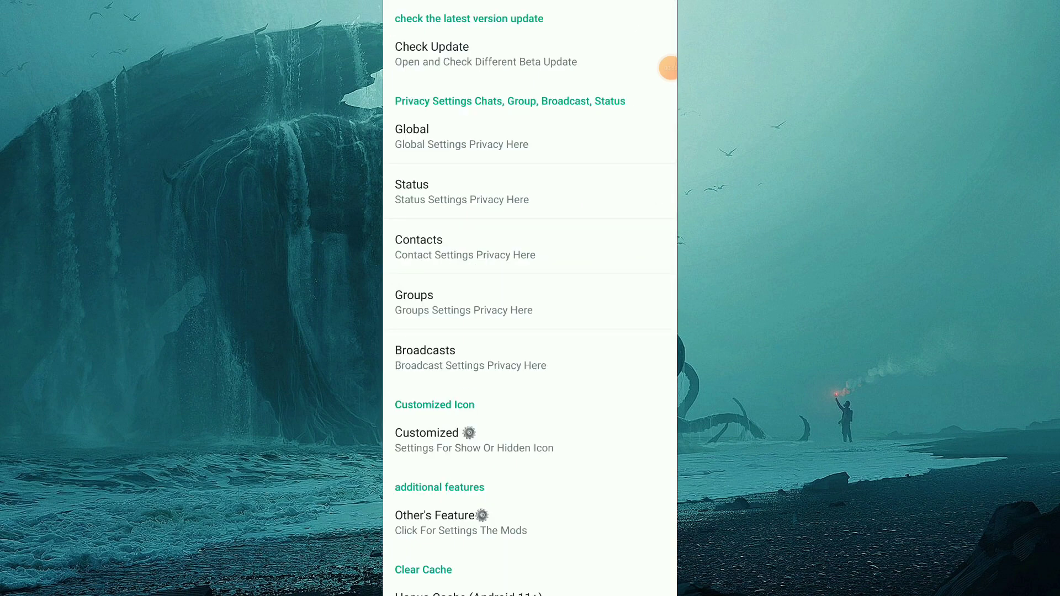
# - In Customized icons, turn Hide Your Archive off and Hide DND Mode on
pyautogui.click(426, 432)
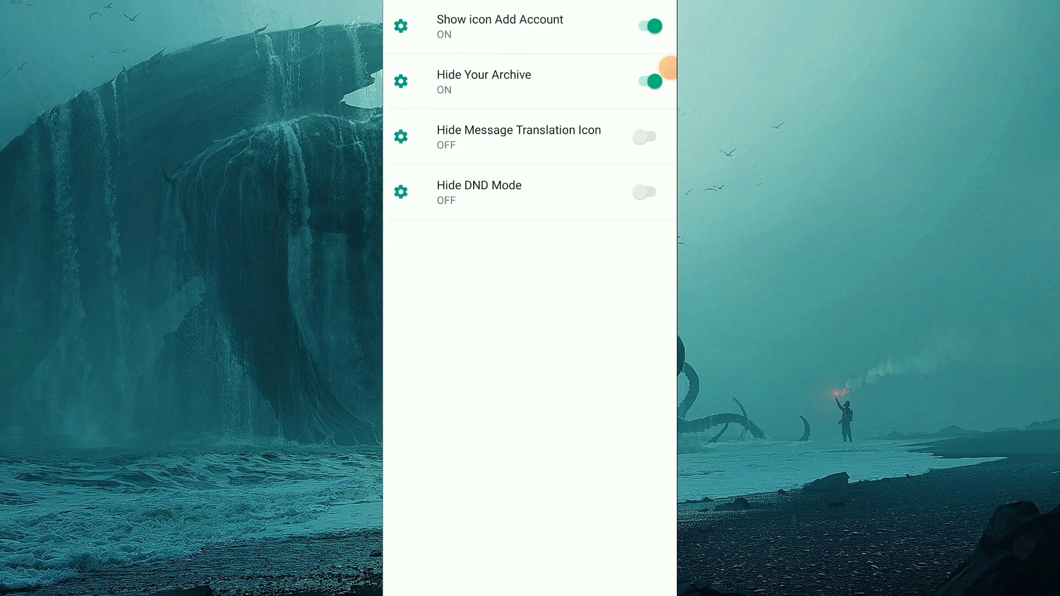
pyautogui.click(648, 81)
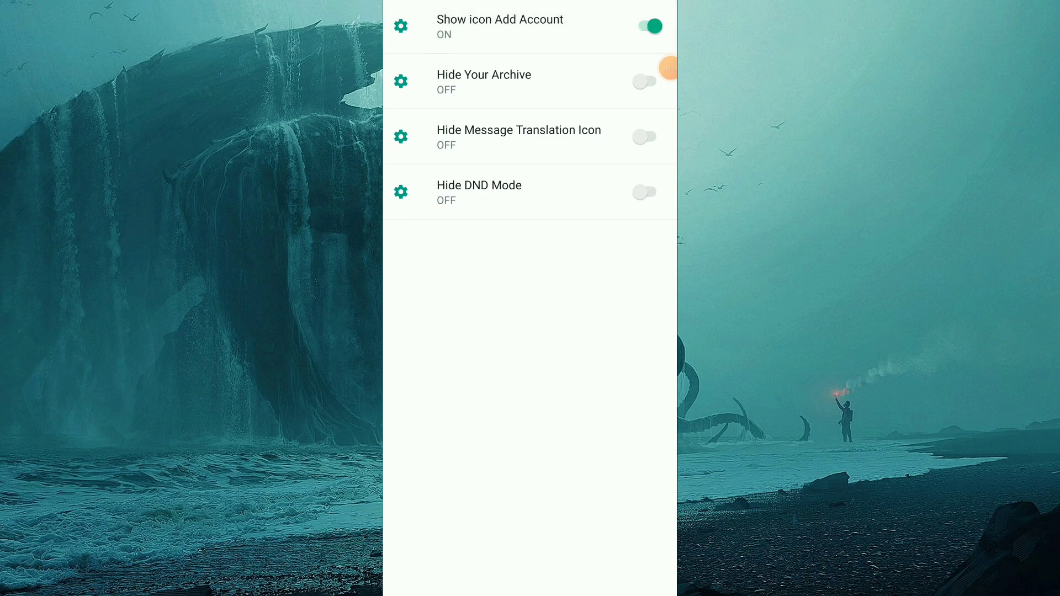
pyautogui.click(642, 191)
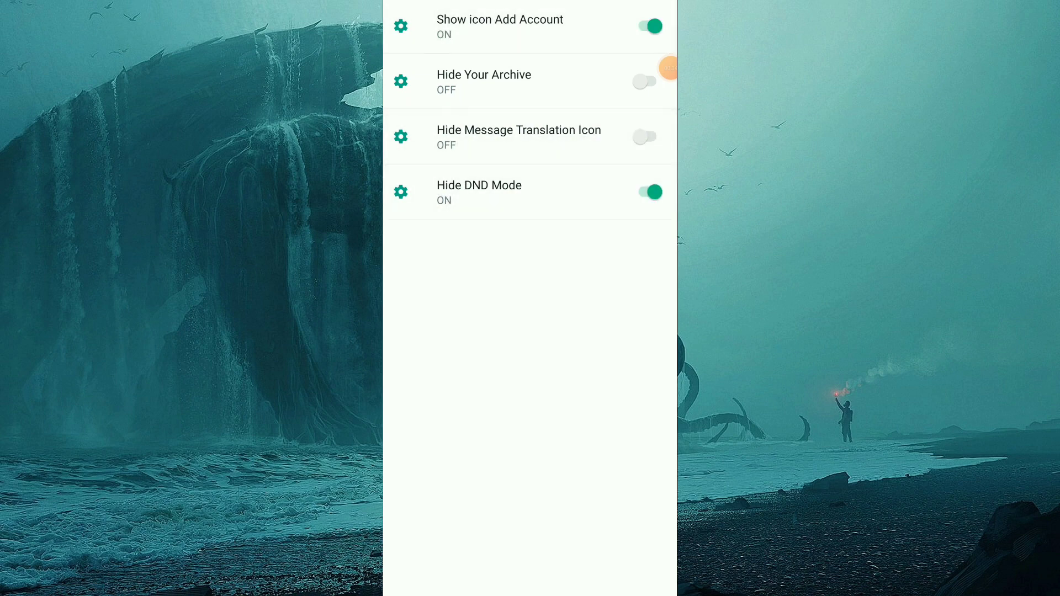
# - In Other's Feature, enable Hidetag In Group and disable Show Confirm Send Sticker
pyautogui.scroll(-3)
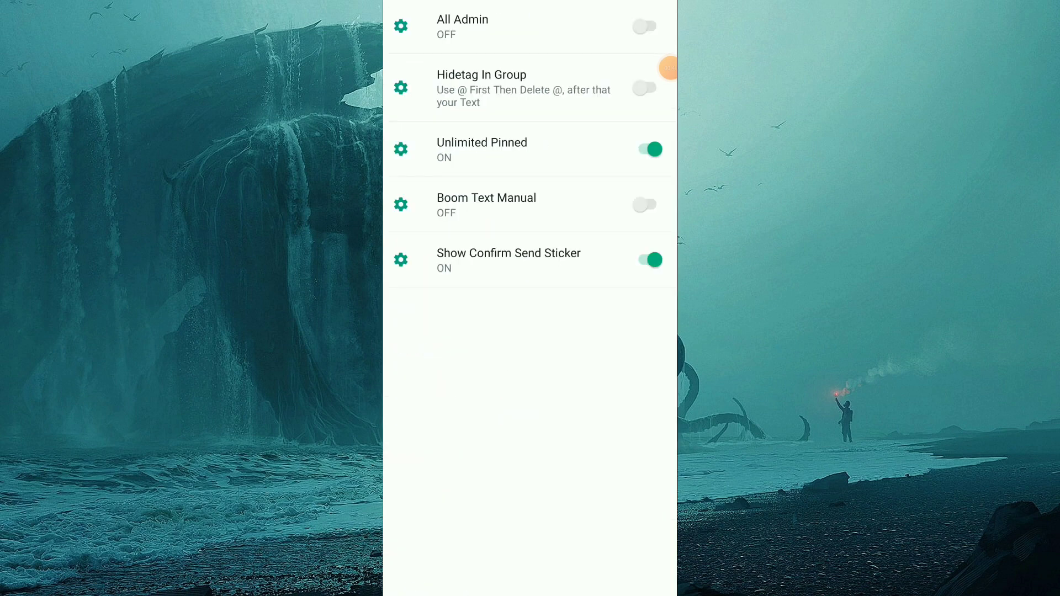
pyautogui.click(646, 89)
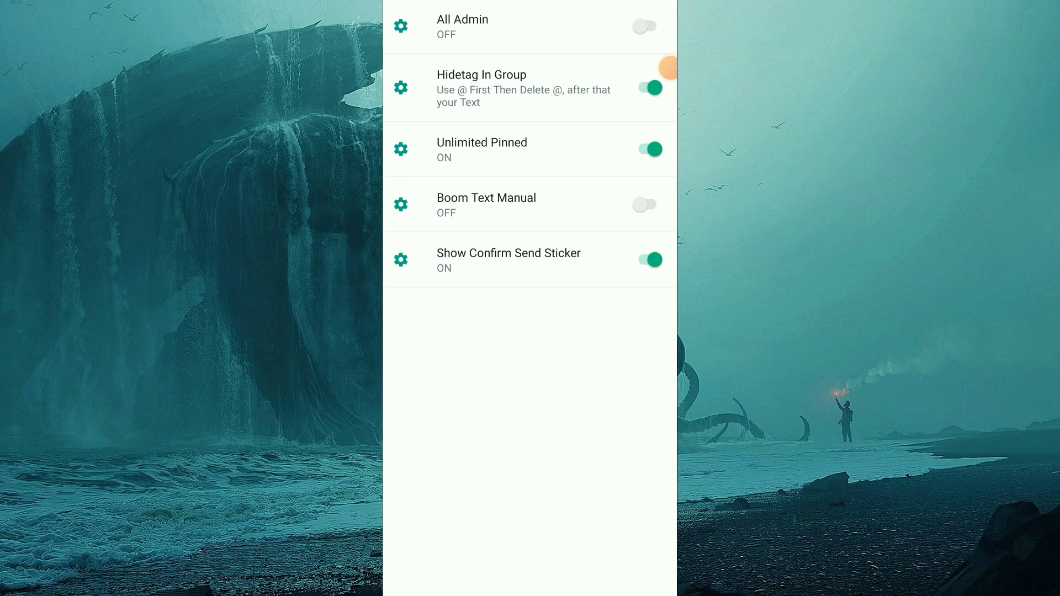
pyautogui.click(649, 259)
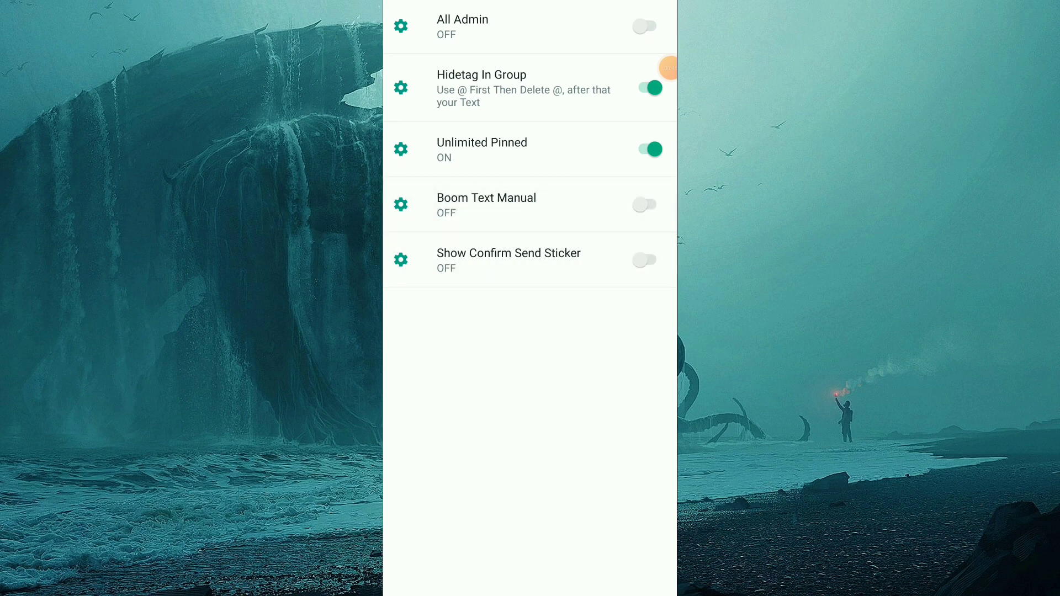
# - Scroll down through My Social Media links to the mod's ChangeLog
pyautogui.scroll(-3)
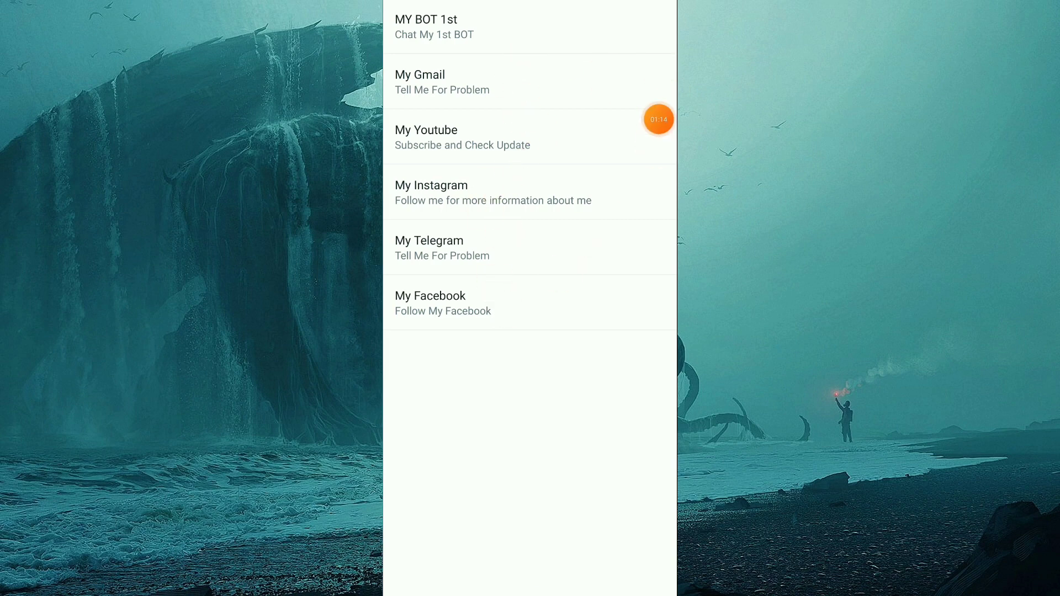
pyautogui.scroll(-3)
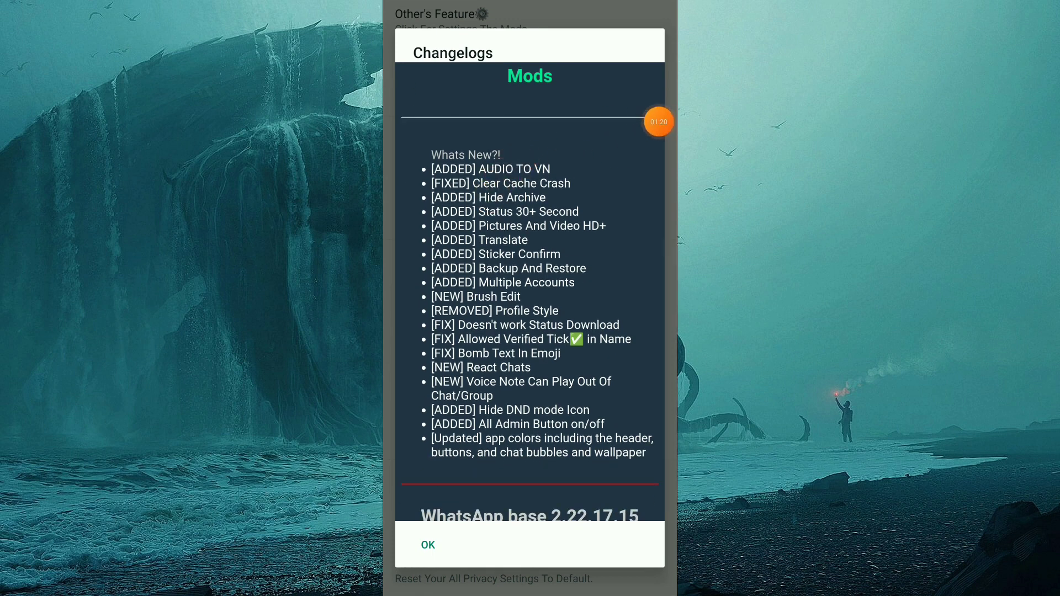
# - Close the changelog, view the mod's Credits, and close them
pyautogui.click(426, 544)
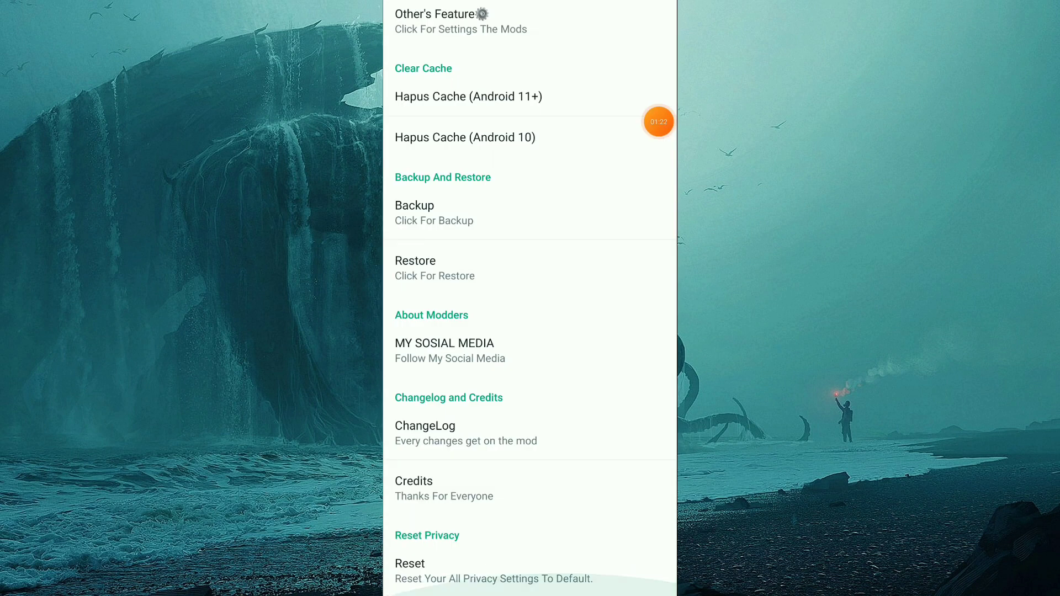
pyautogui.click(413, 480)
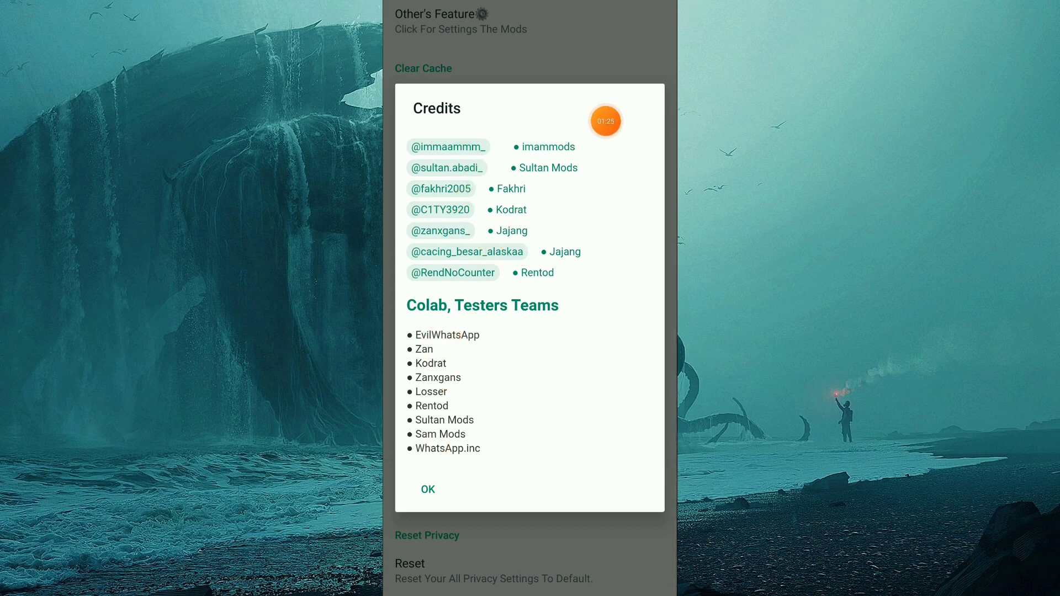
pyautogui.click(426, 489)
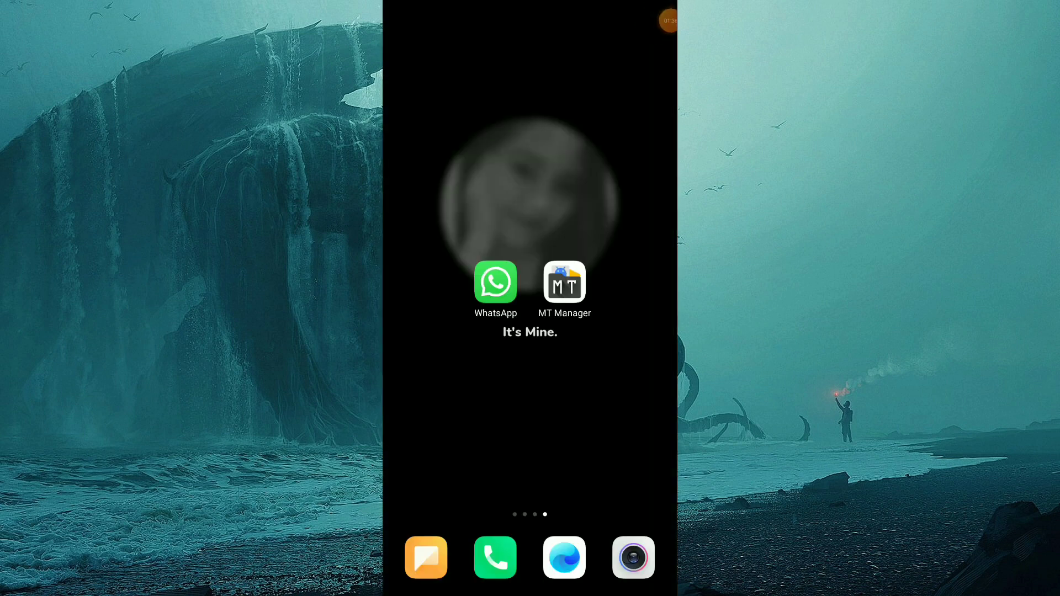
# - Relaunch WhatsApp, send 'Tes dnd' in the Nomor Utama chat, and return to the chats list
pyautogui.click(495, 282)
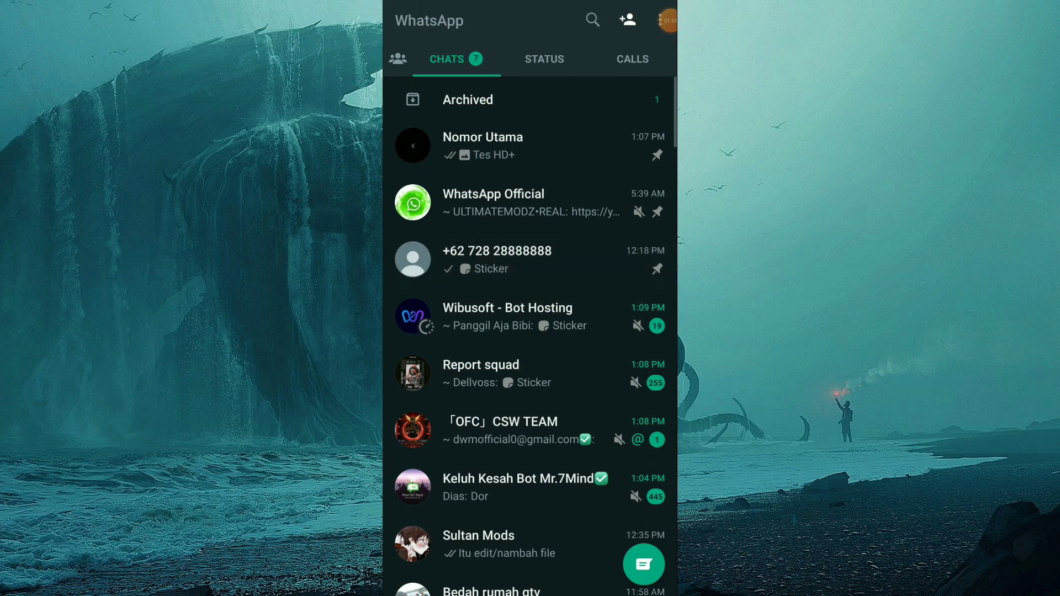
pyautogui.scroll(-3)
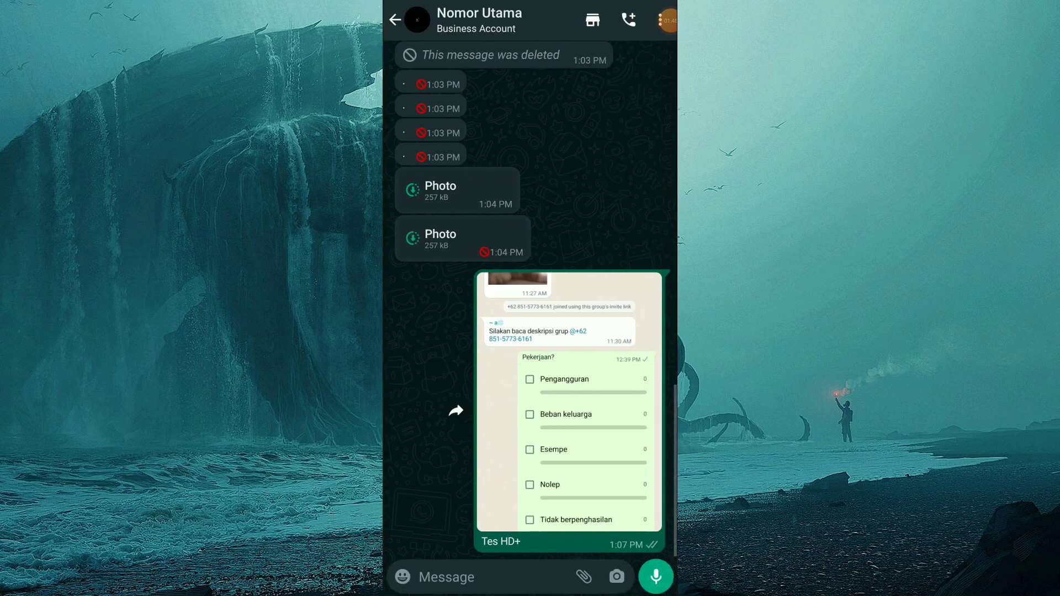
pyautogui.write('Tes dnd')
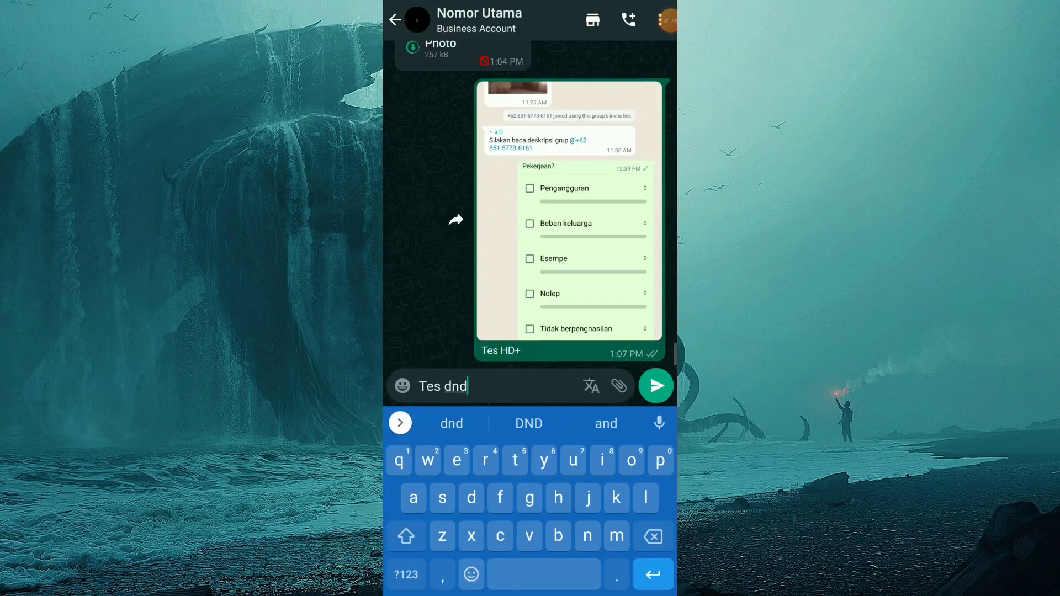
pyautogui.click(655, 385)
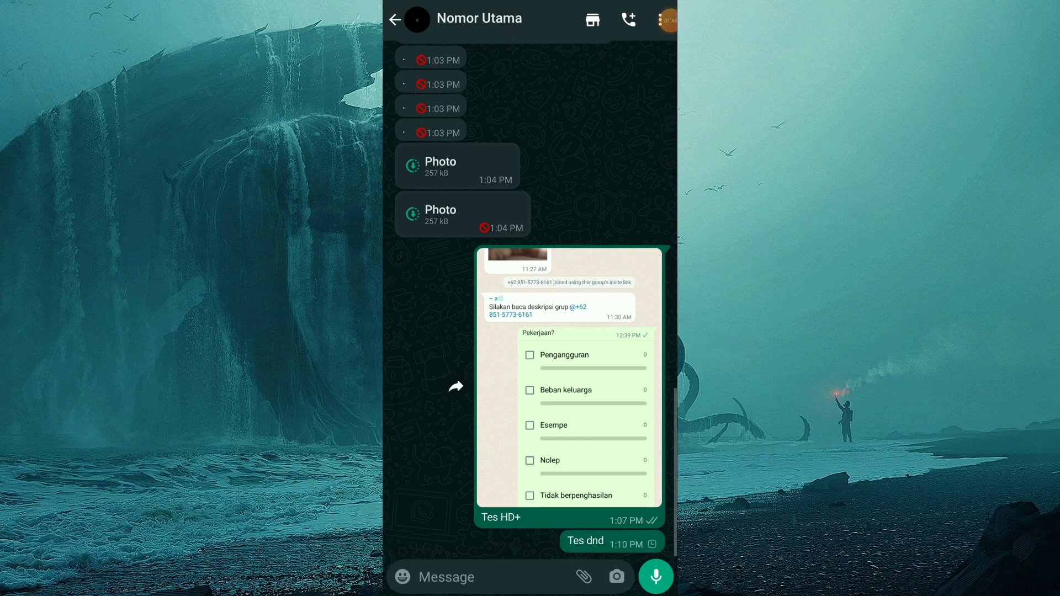
pyautogui.click(395, 18)
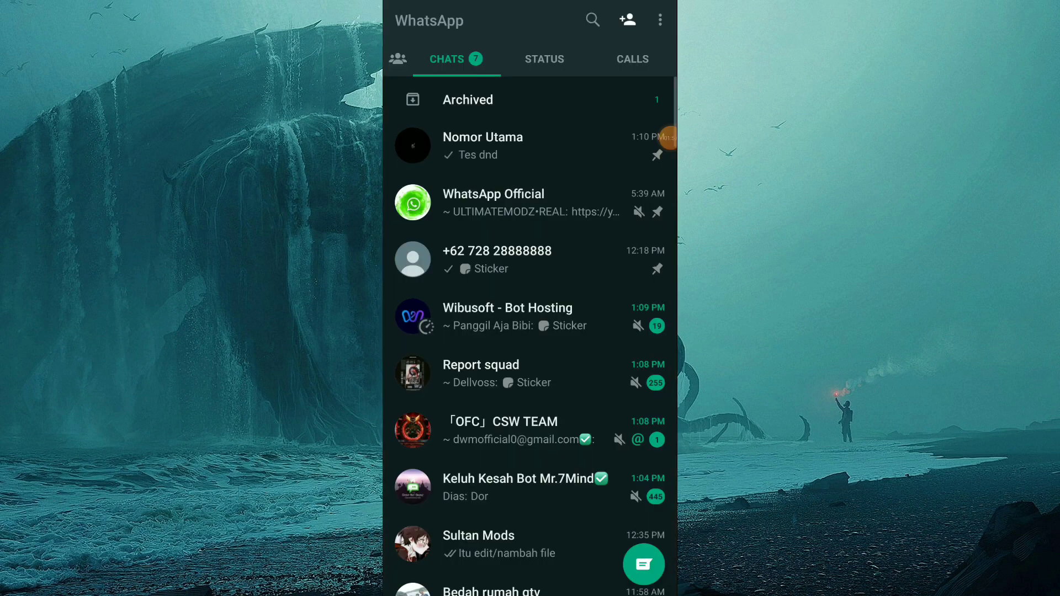
pyautogui.click(483, 146)
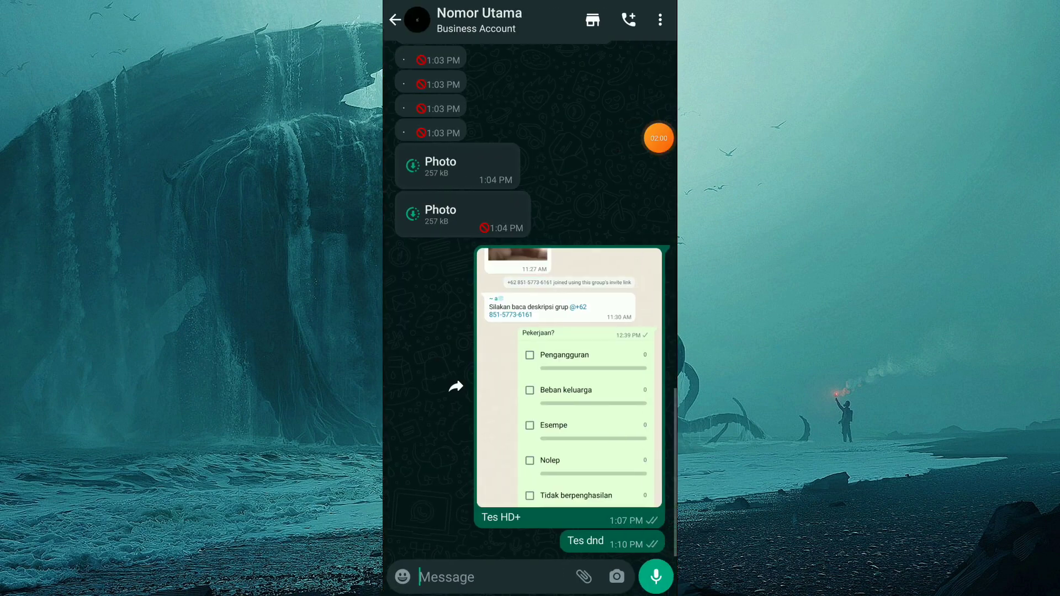
pyautogui.click(395, 20)
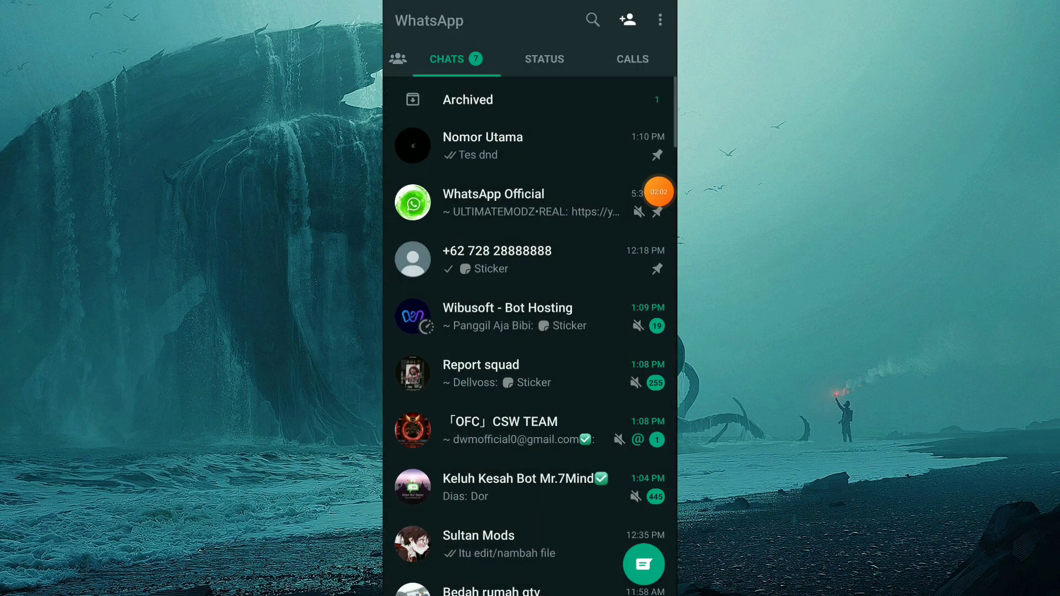
pyautogui.click(659, 19)
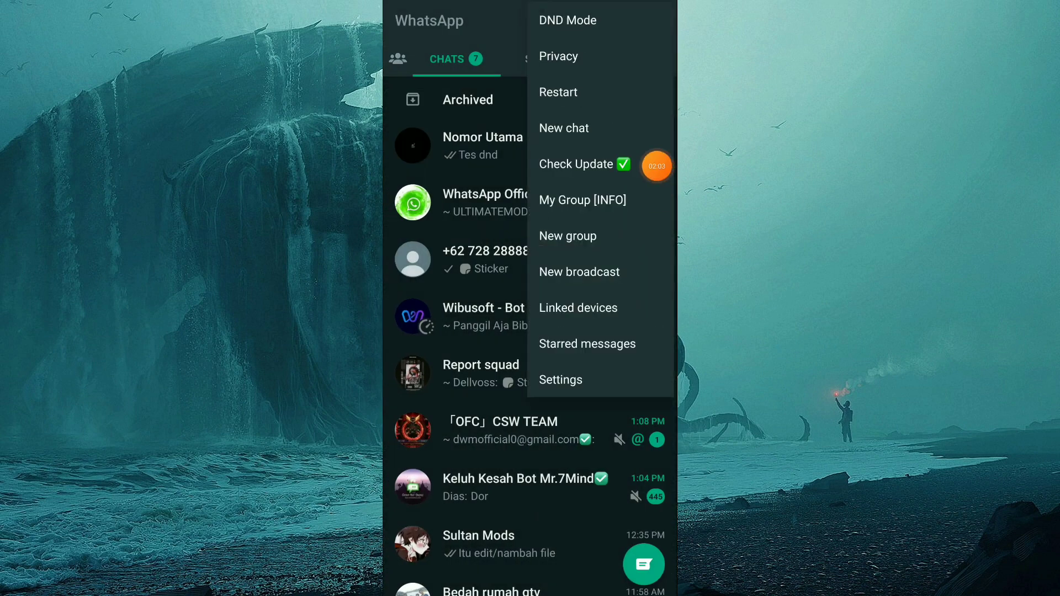
pyautogui.click(558, 92)
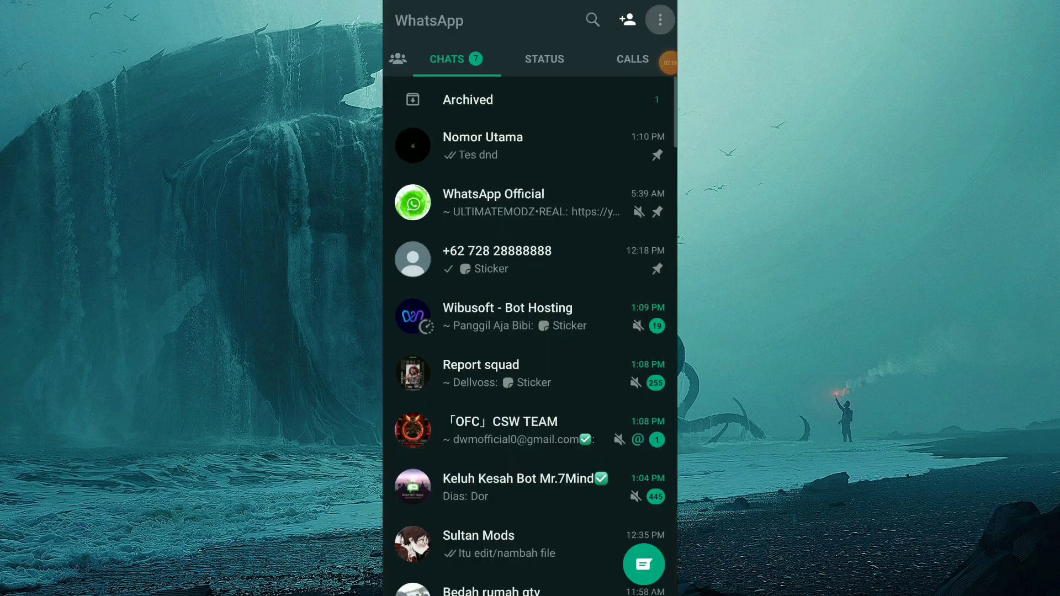
pyautogui.click(659, 18)
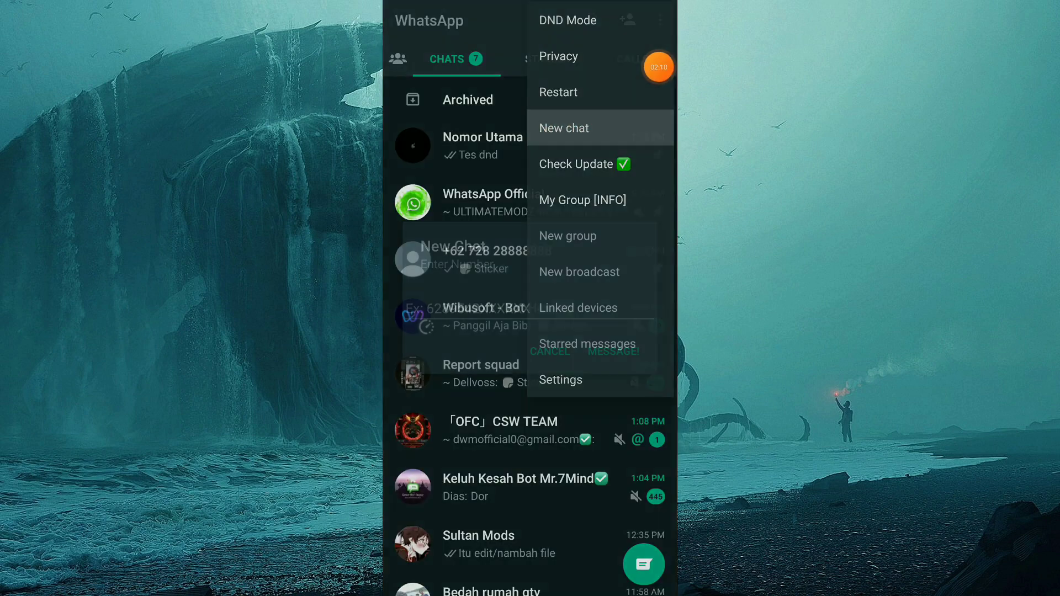
pyautogui.click(564, 128)
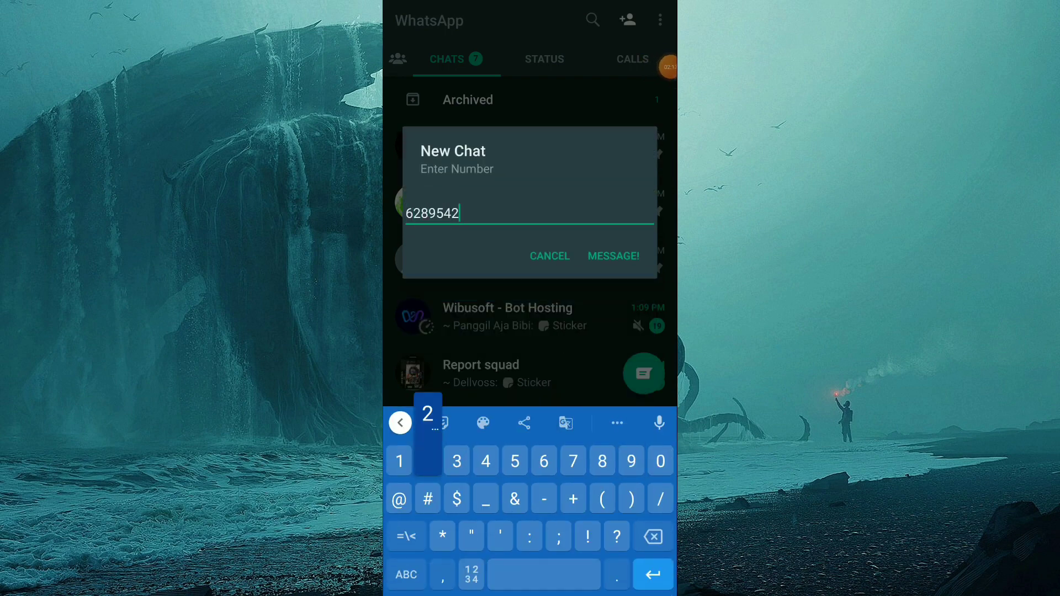
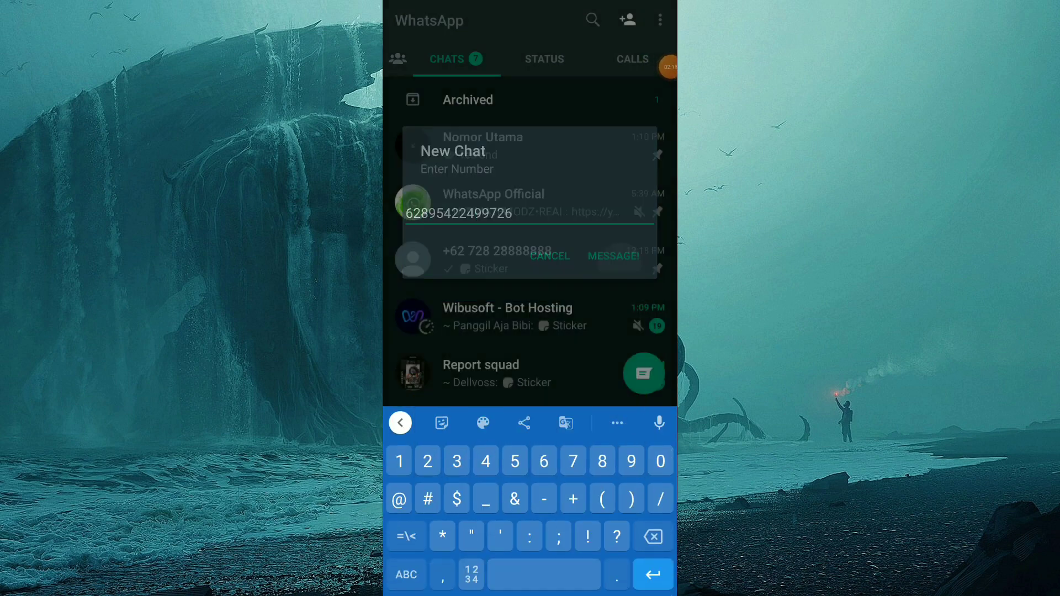
pyautogui.click(613, 255)
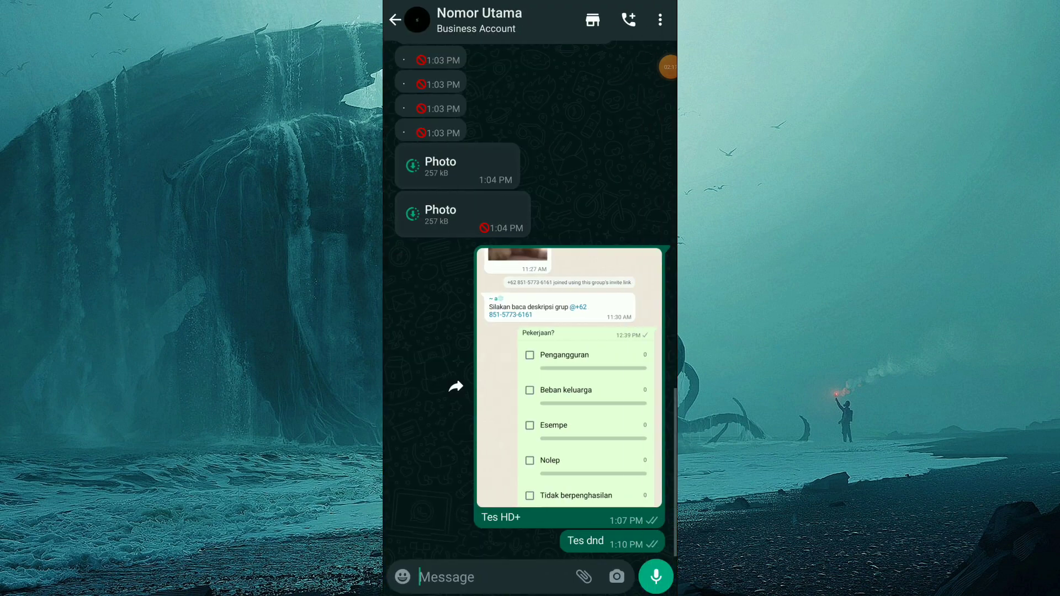
# - Attach and send the 3.3 MB Carefree audio track to Nomor Utama twice
pyautogui.click(583, 576)
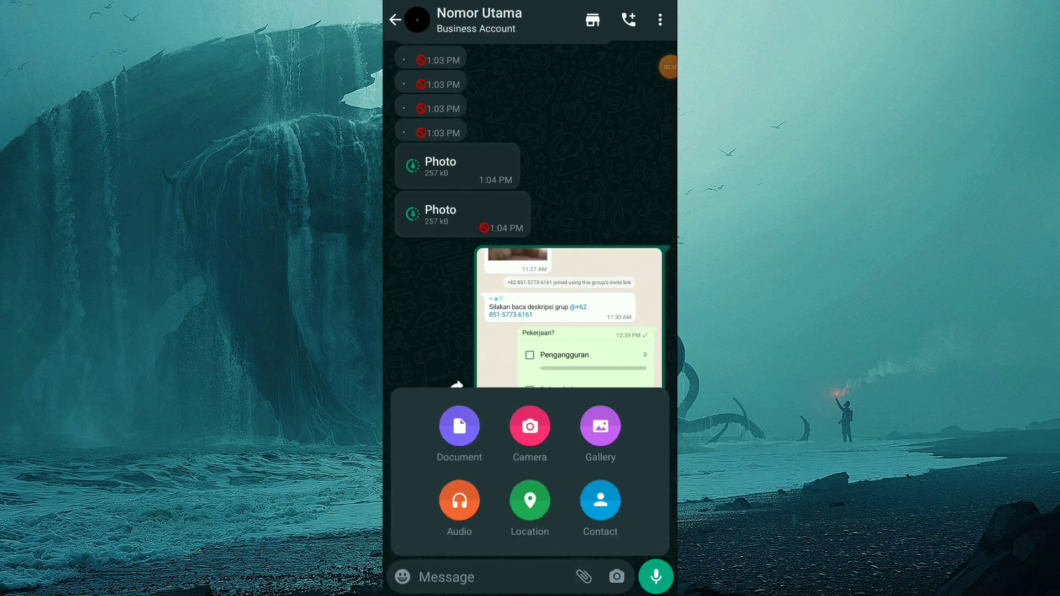
pyautogui.click(459, 501)
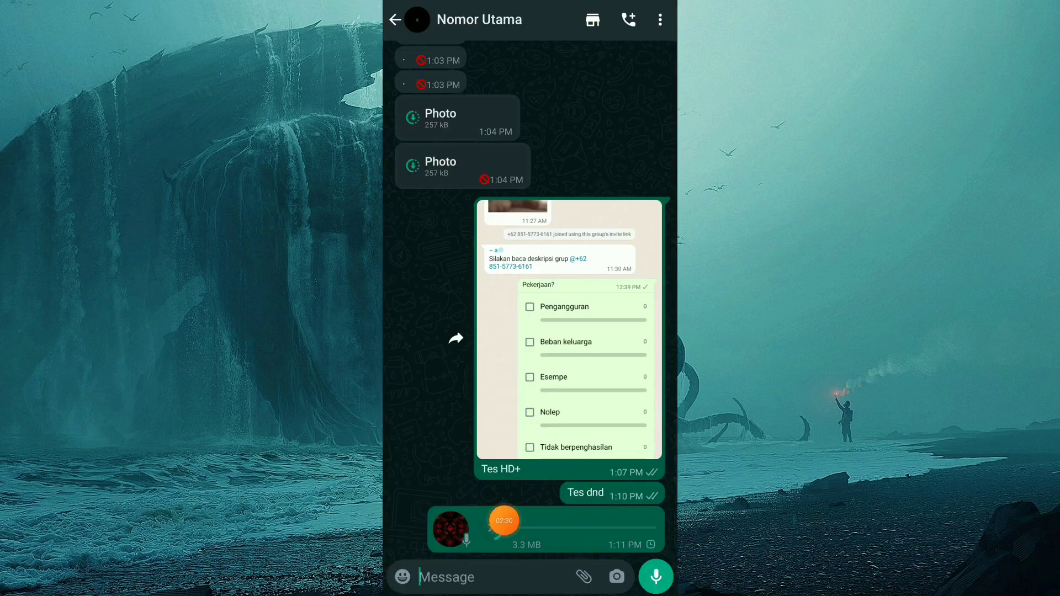
pyautogui.click(583, 576)
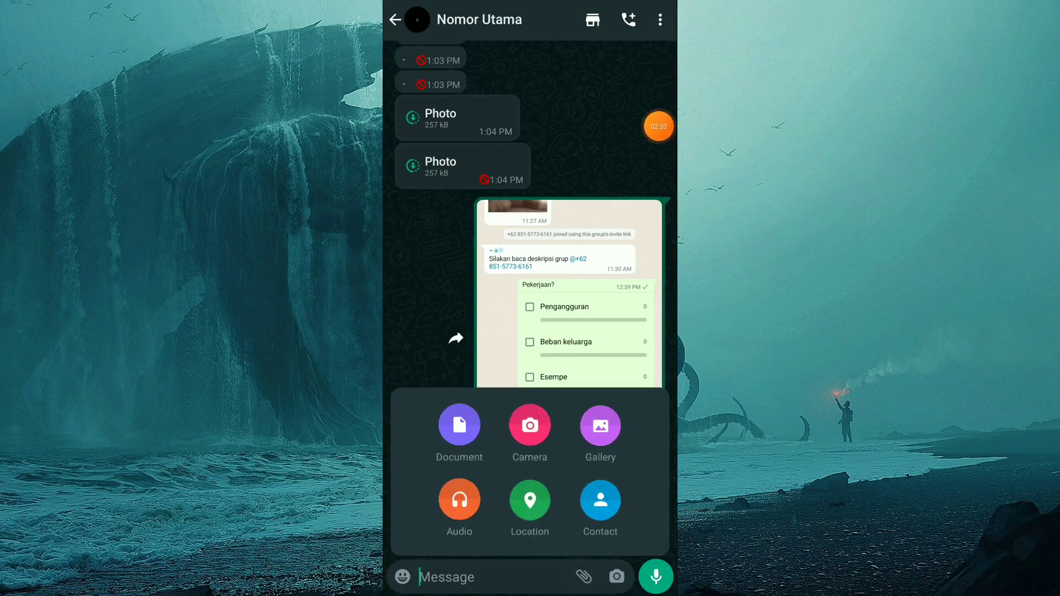
pyautogui.click(459, 502)
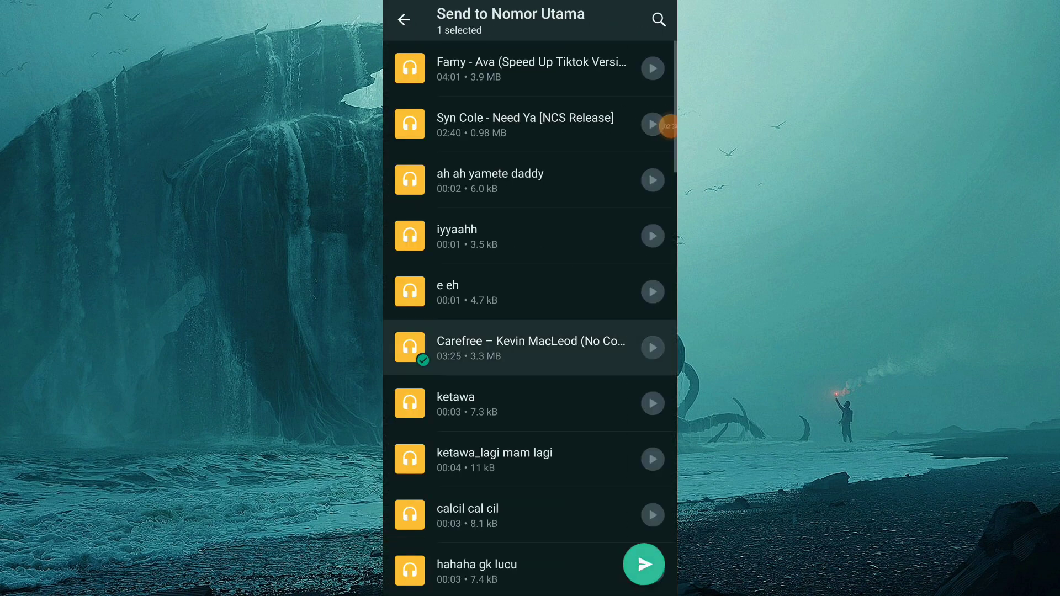
pyautogui.click(642, 564)
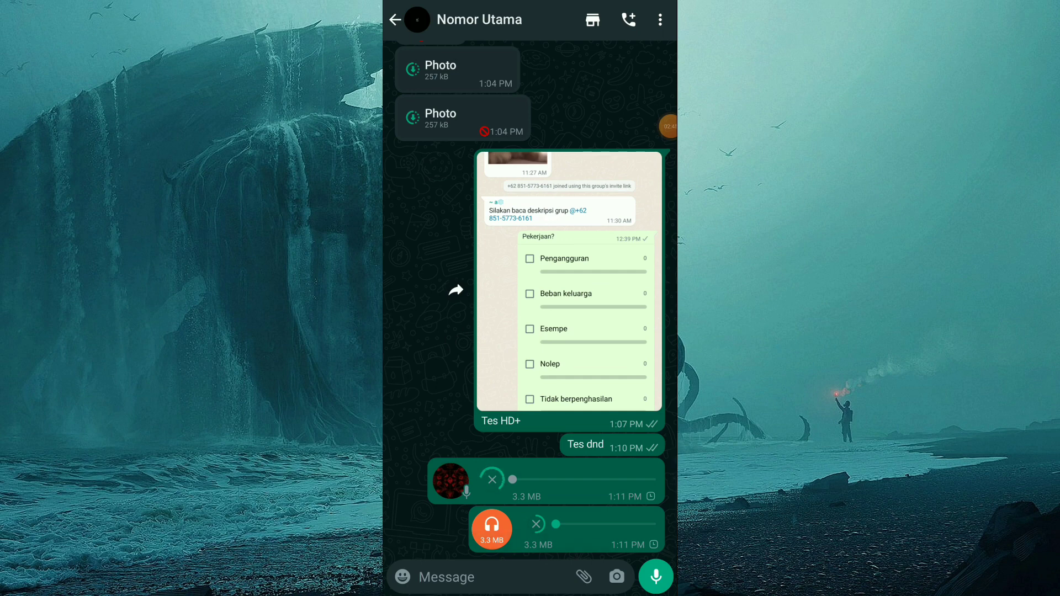
# - Send the ghost sticker, bomb-text the letter 'p' five times, and play the voice note
pyautogui.click(423, 473)
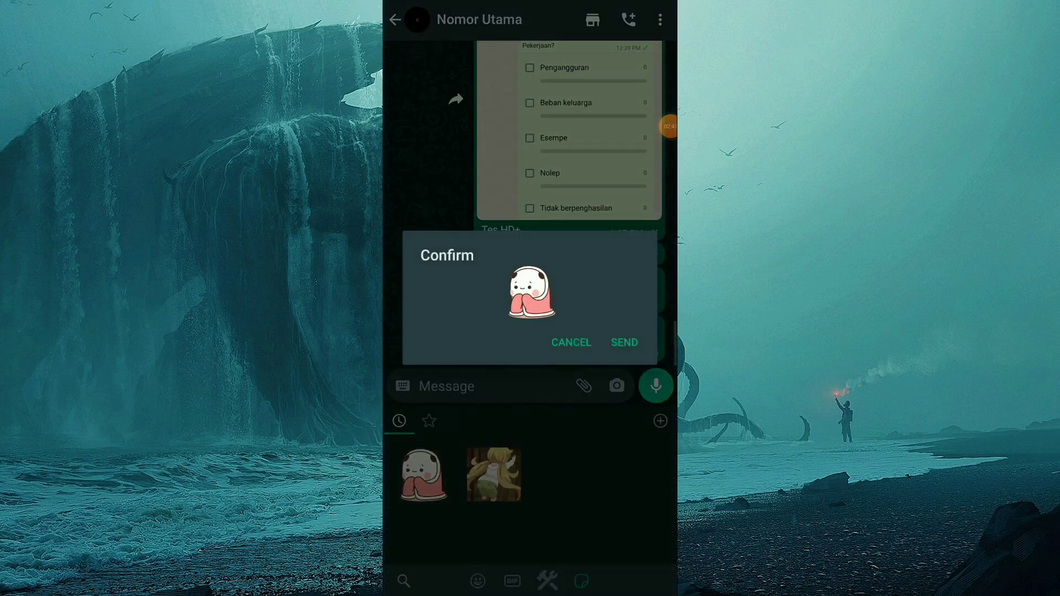
pyautogui.click(623, 343)
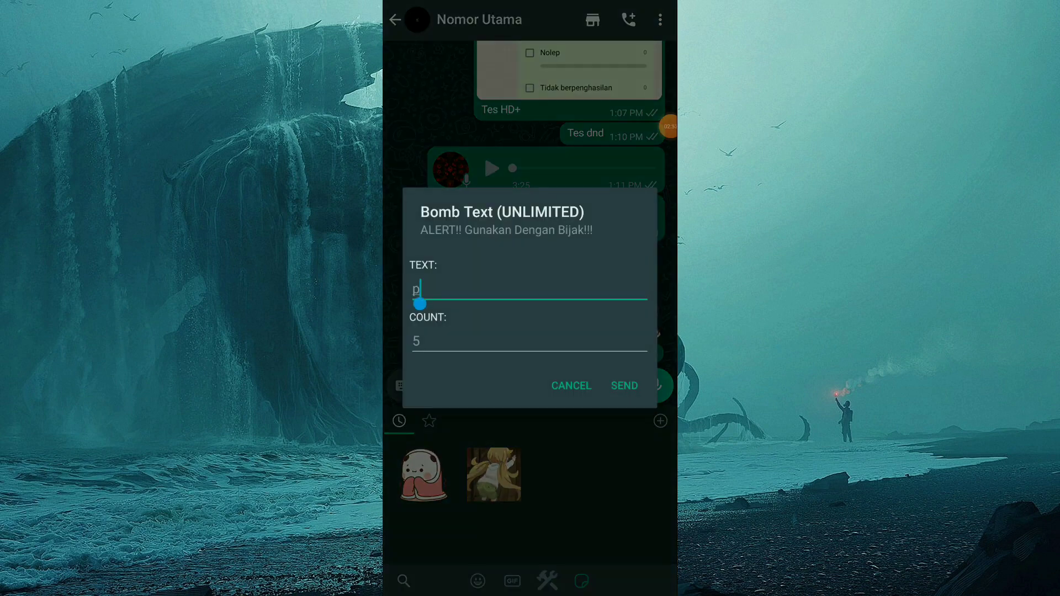
pyautogui.click(623, 385)
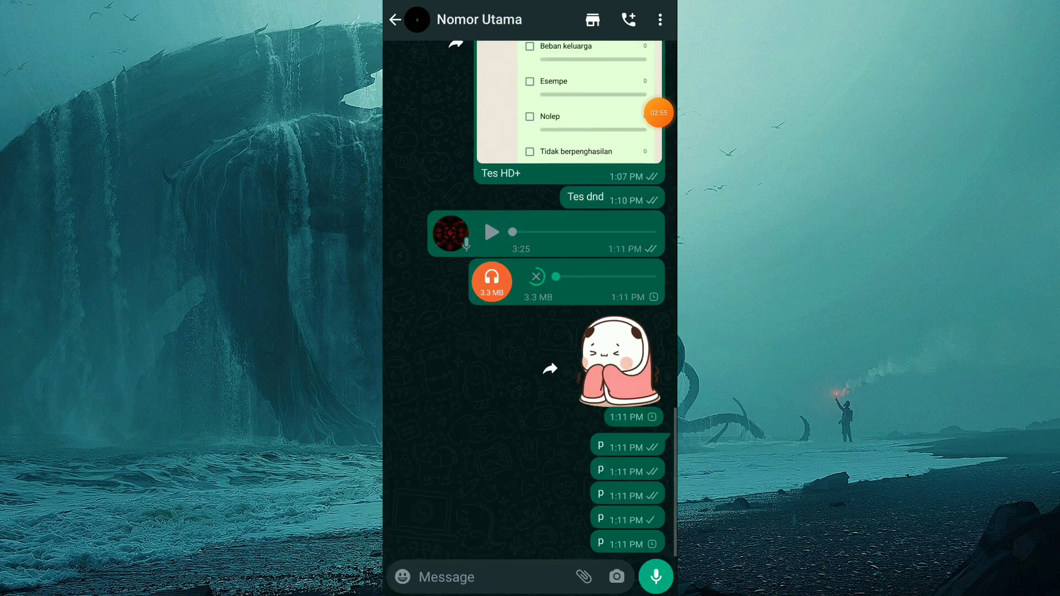
pyautogui.click(491, 233)
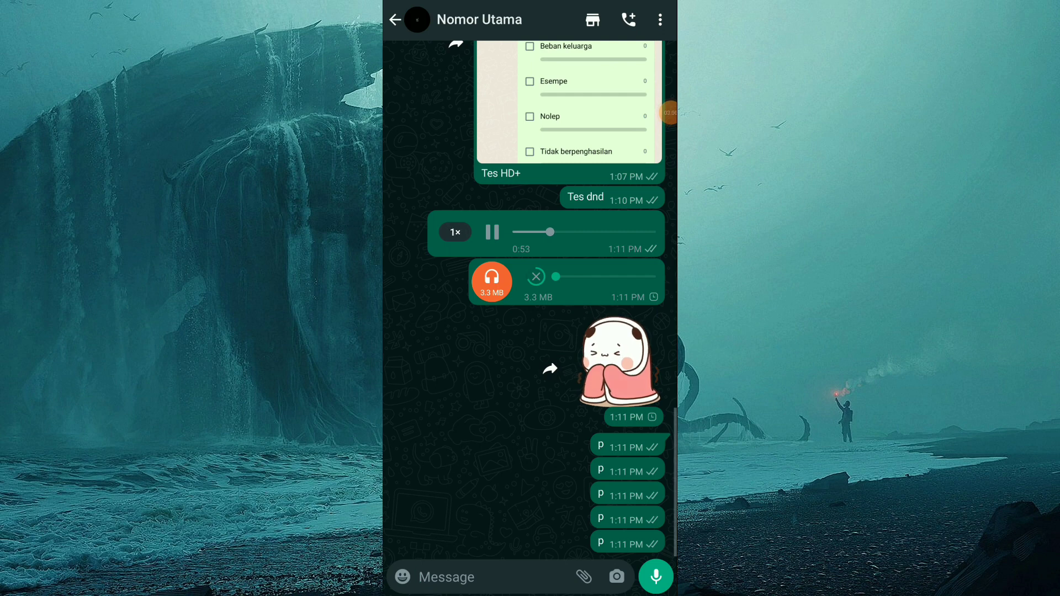
pyautogui.click(395, 19)
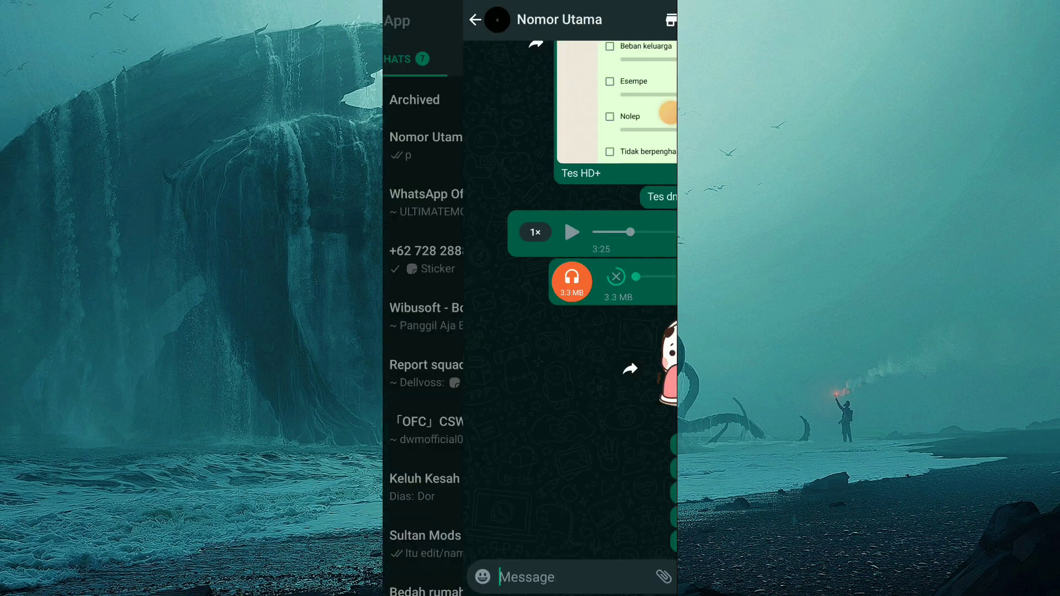
pyautogui.click(475, 18)
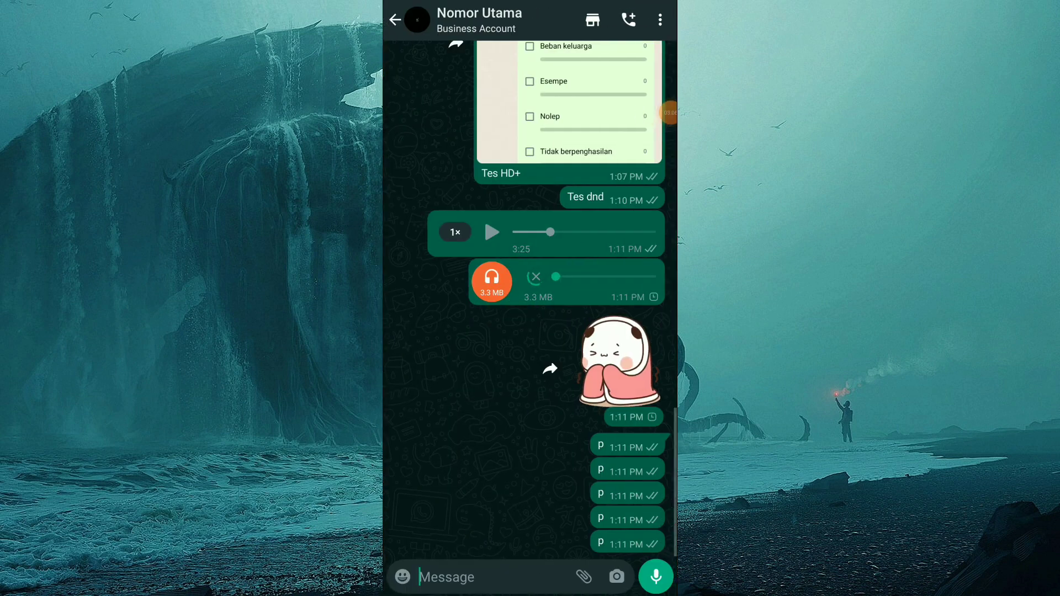
pyautogui.scroll(-3)
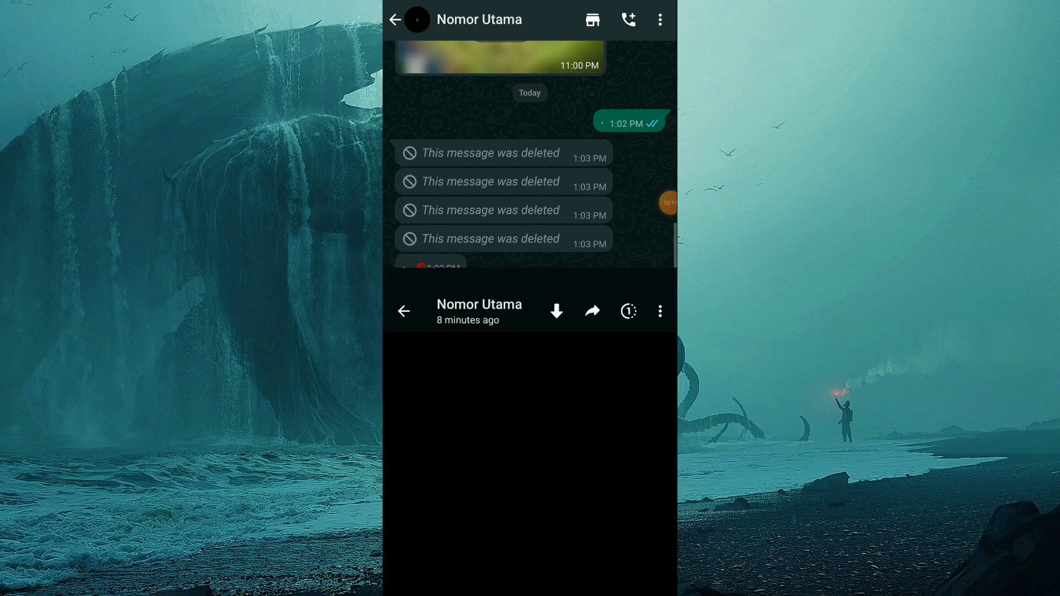
pyautogui.click(556, 311)
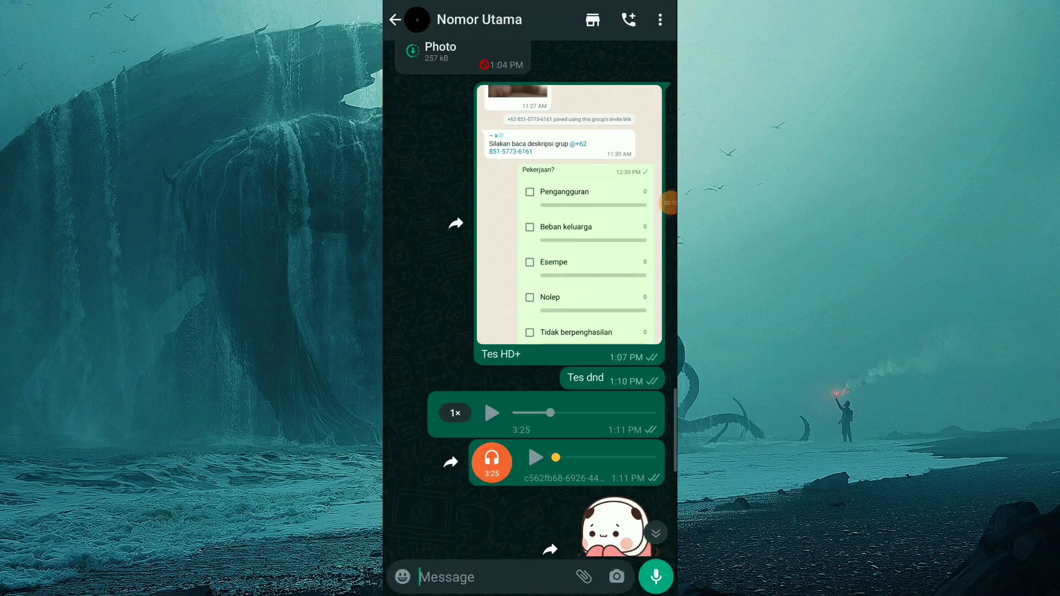
# - View Virgo's status video and start a reply to it from its options
pyautogui.click(395, 19)
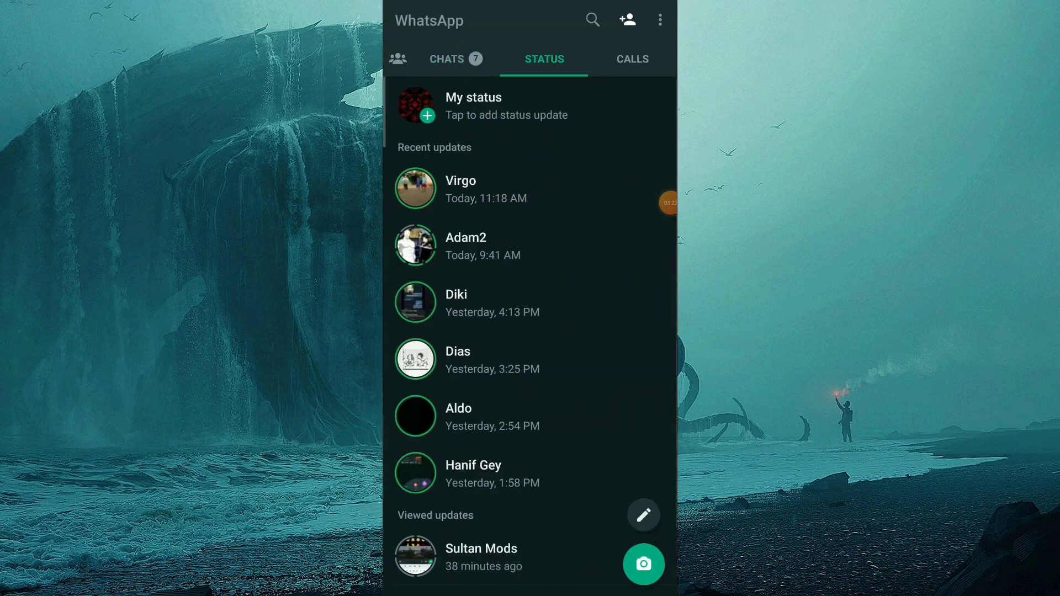
pyautogui.click(460, 189)
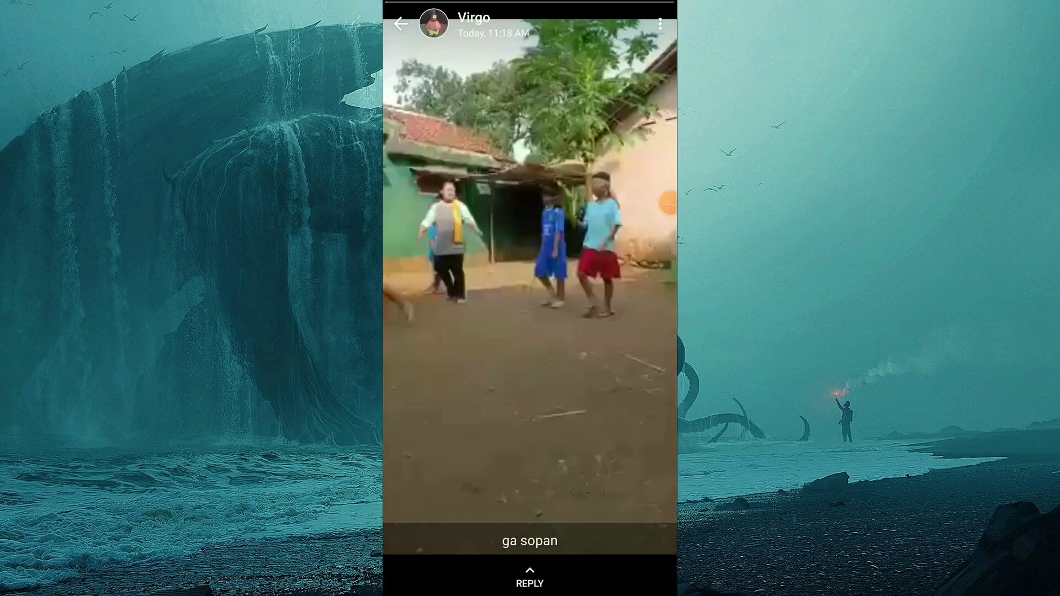
pyautogui.click(658, 23)
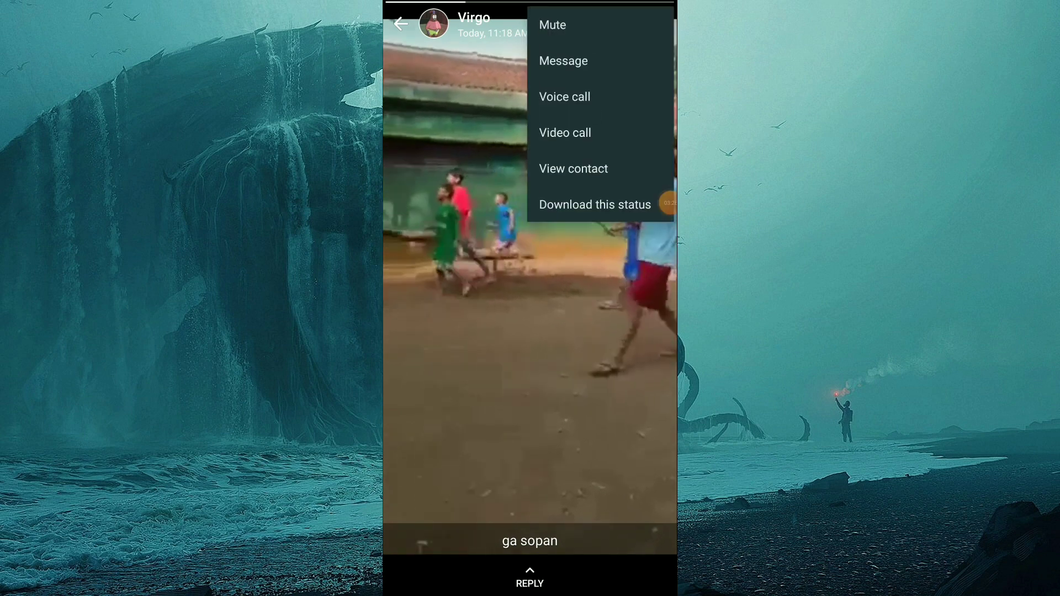
pyautogui.click(594, 204)
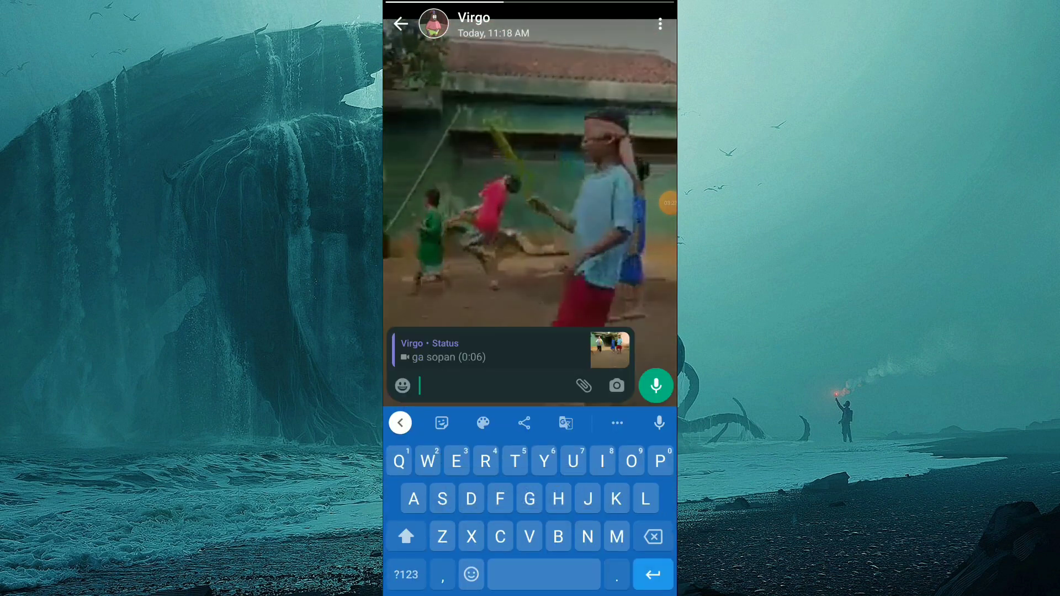
# - Send the reply carrying the status video captioned 'Work'
pyautogui.click(616, 385)
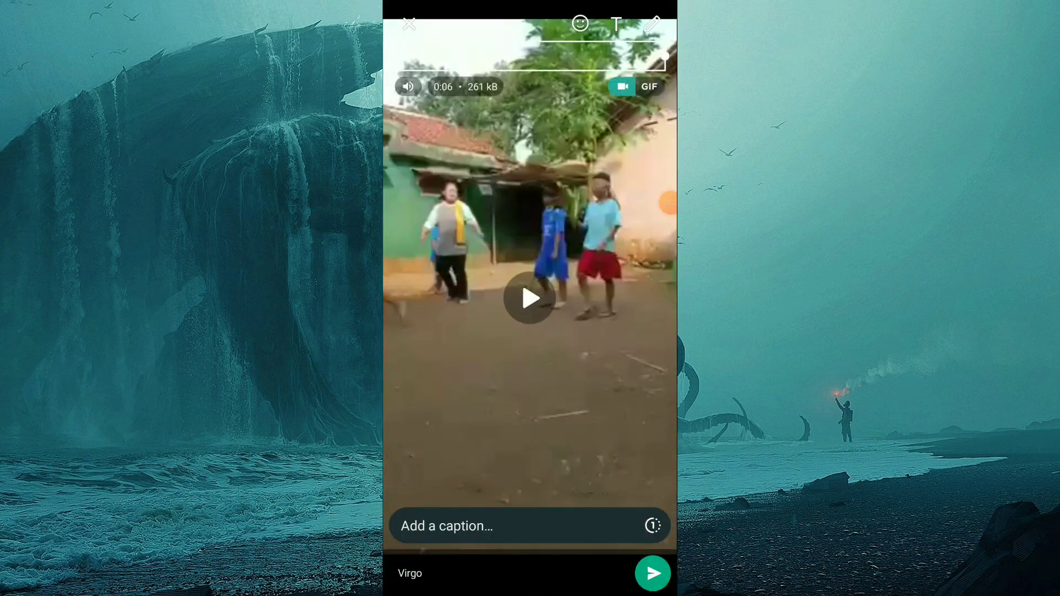
pyautogui.click(527, 525)
pyautogui.write('Work')
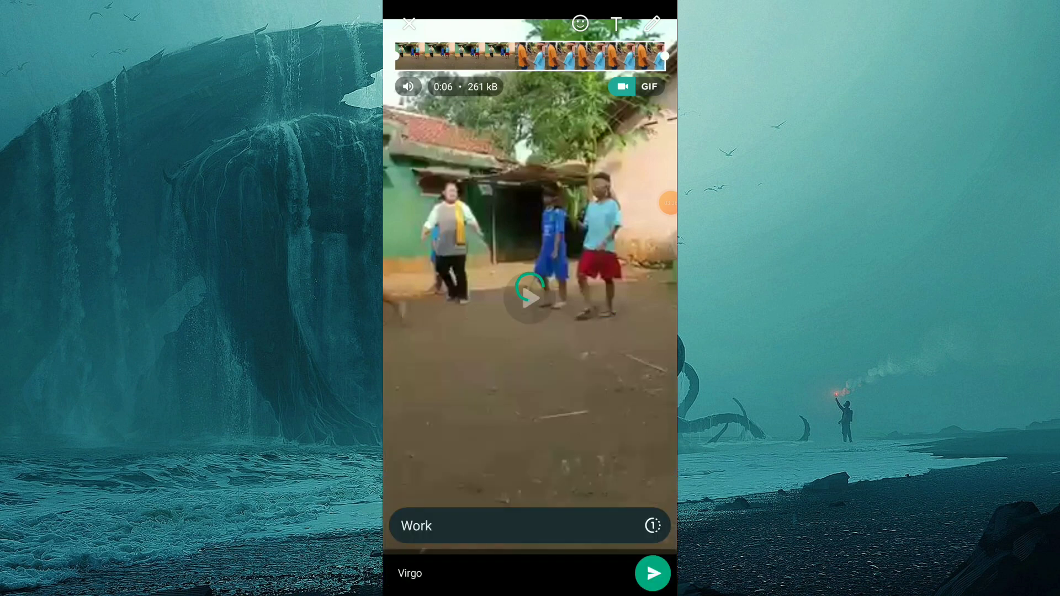
pyautogui.click(651, 573)
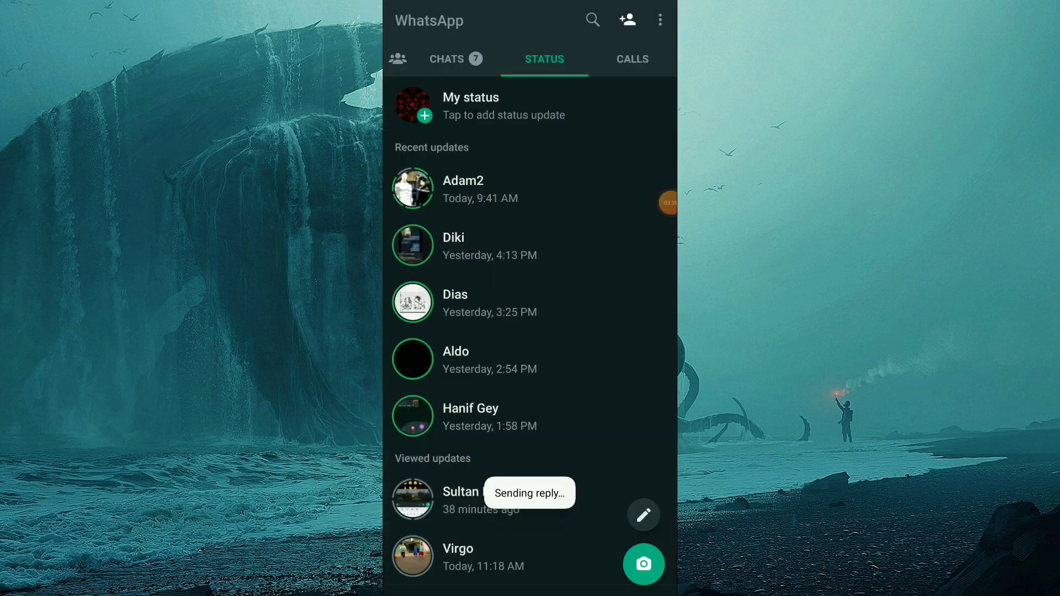
pyautogui.click(398, 58)
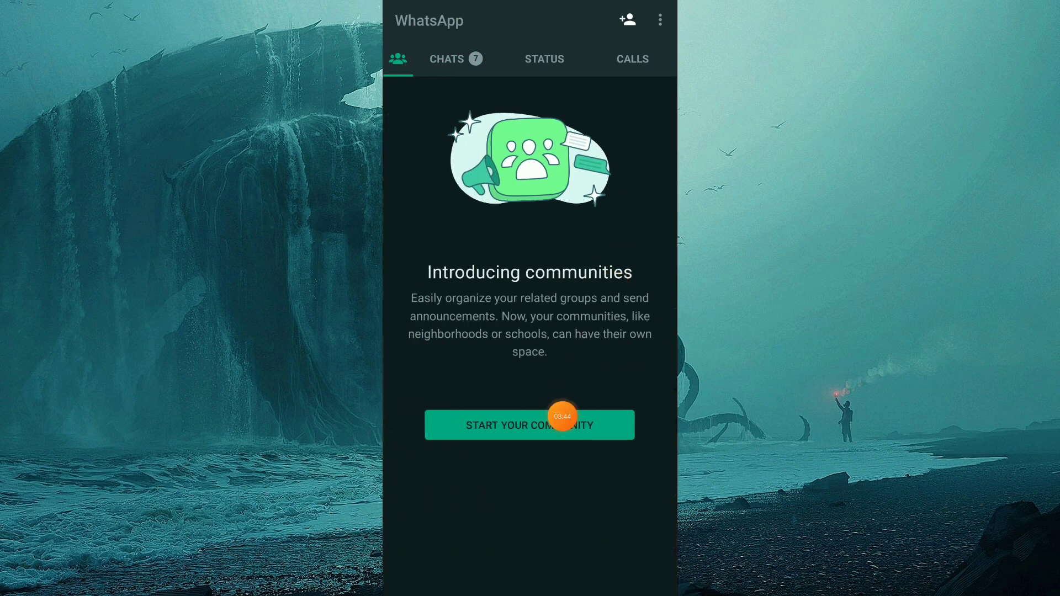
pyautogui.click(529, 424)
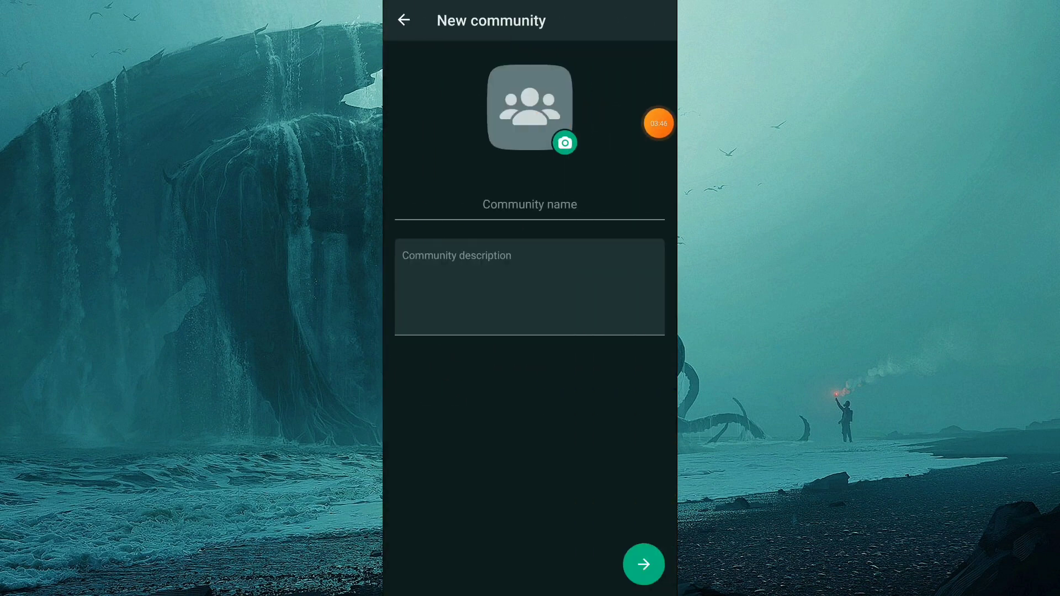
pyautogui.write('Ribellcyberteam')
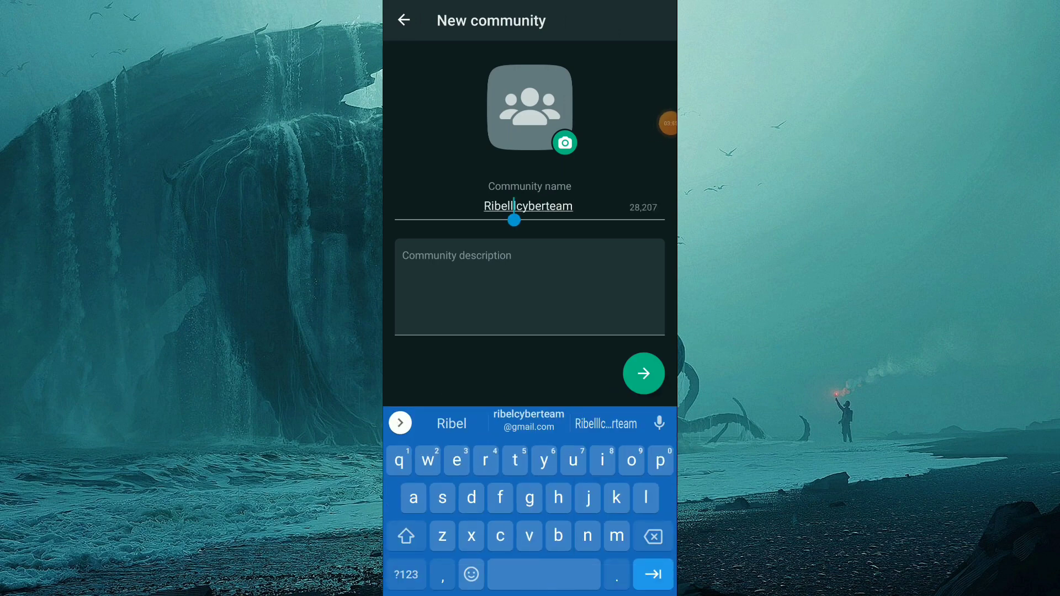
pyautogui.write('Noth')
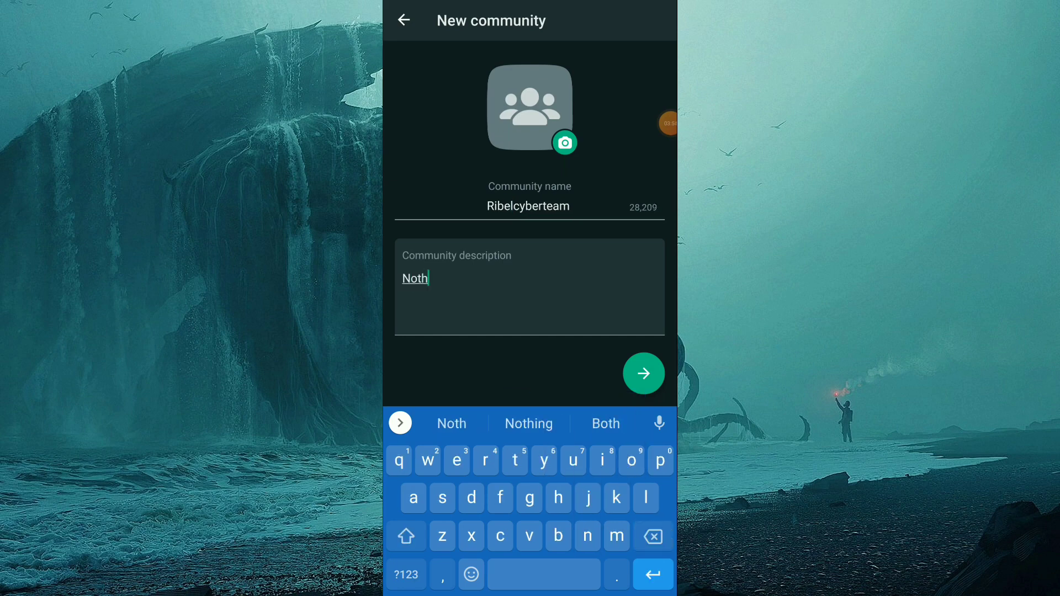
pyautogui.click(642, 373)
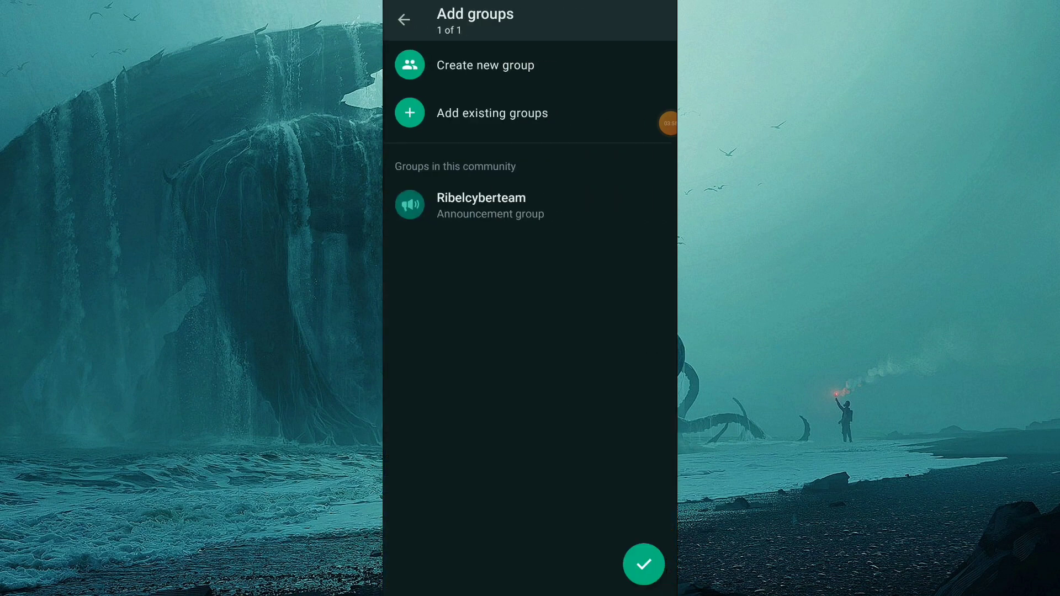
pyautogui.click(643, 564)
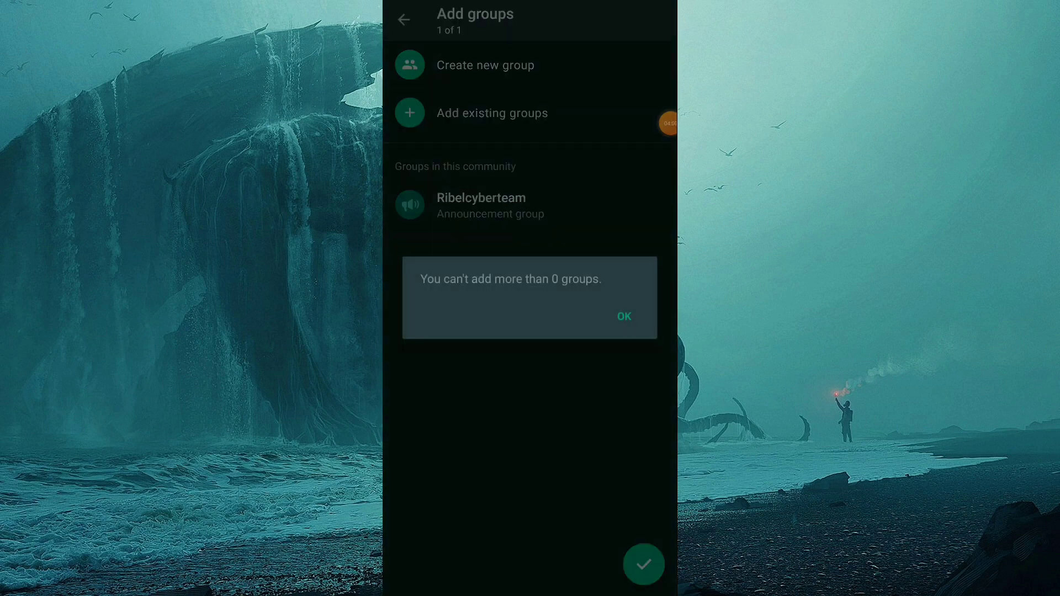
pyautogui.click(623, 317)
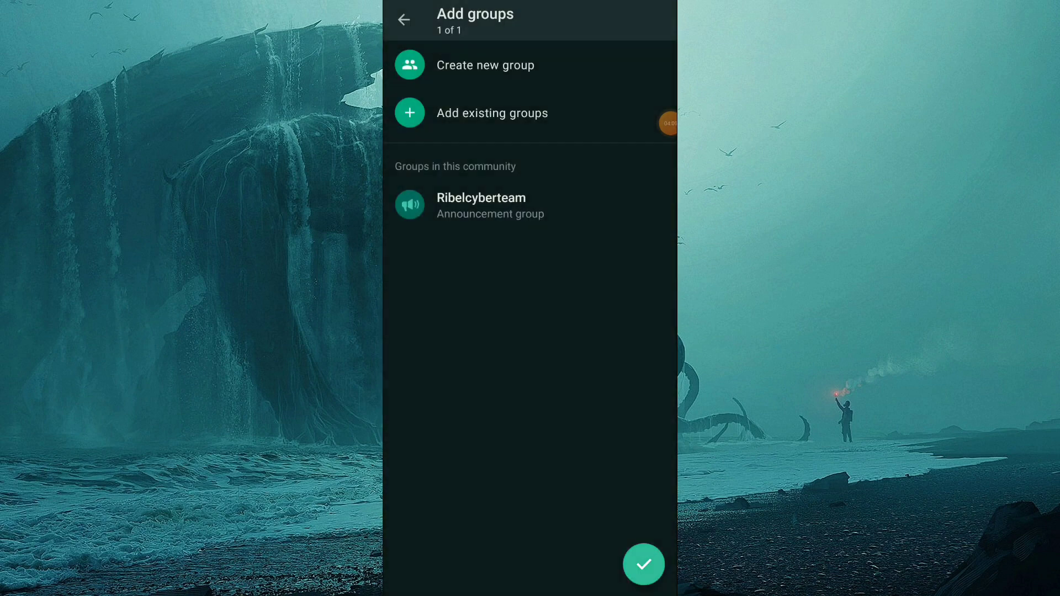
pyautogui.click(642, 564)
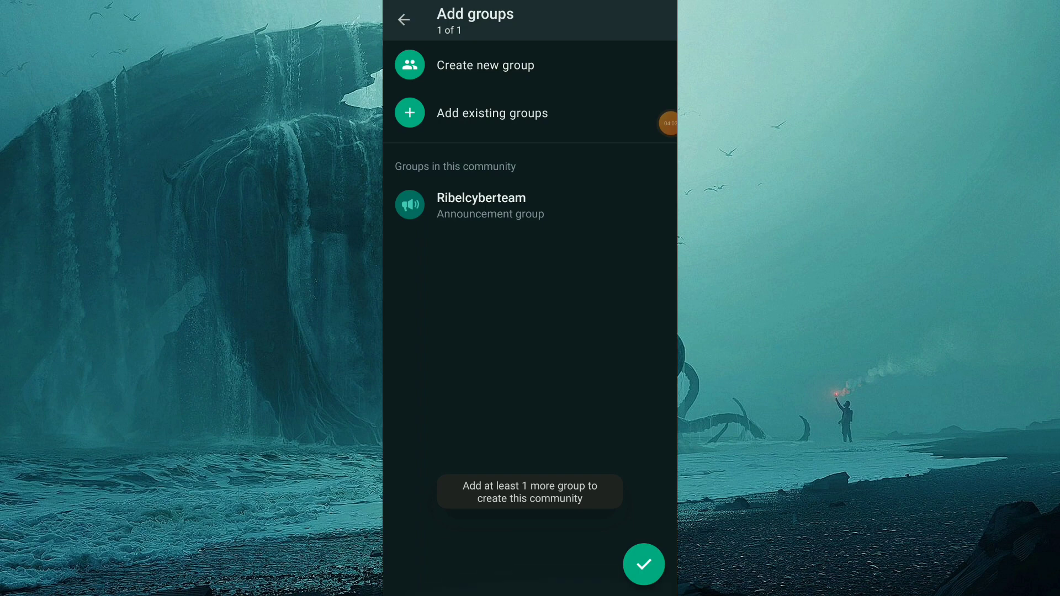
pyautogui.click(643, 564)
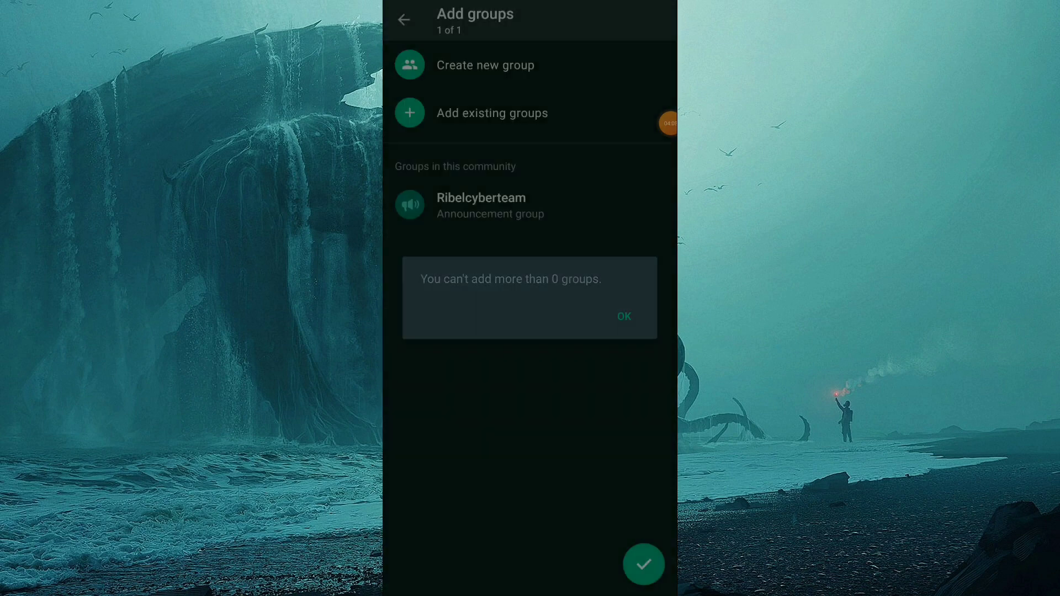
pyautogui.click(622, 317)
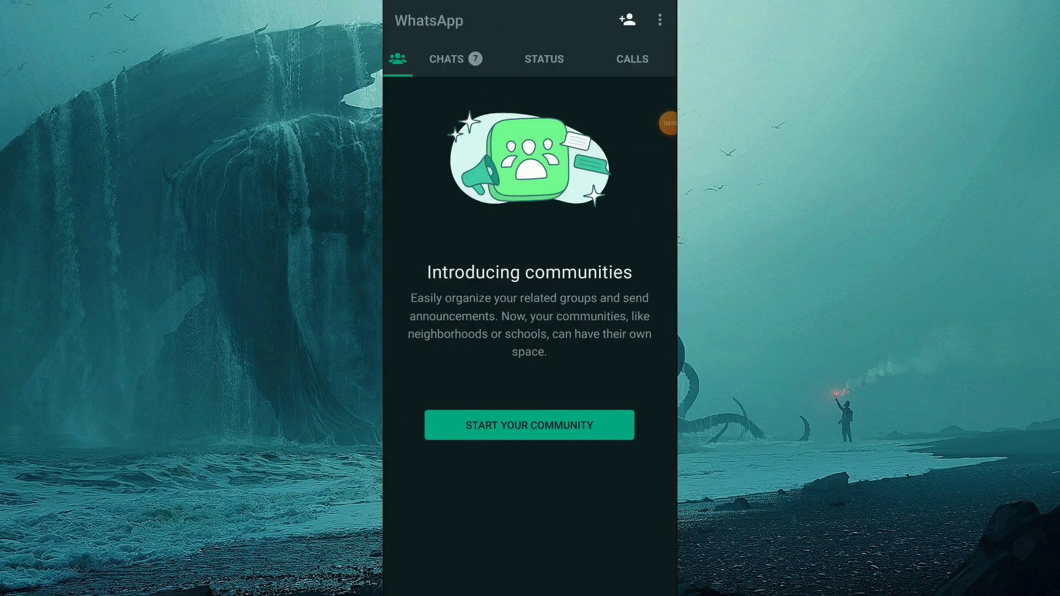
# - View the app's About info (version 2.22.17.15 Beta) and scroll through its open-source licenses
pyautogui.click(446, 58)
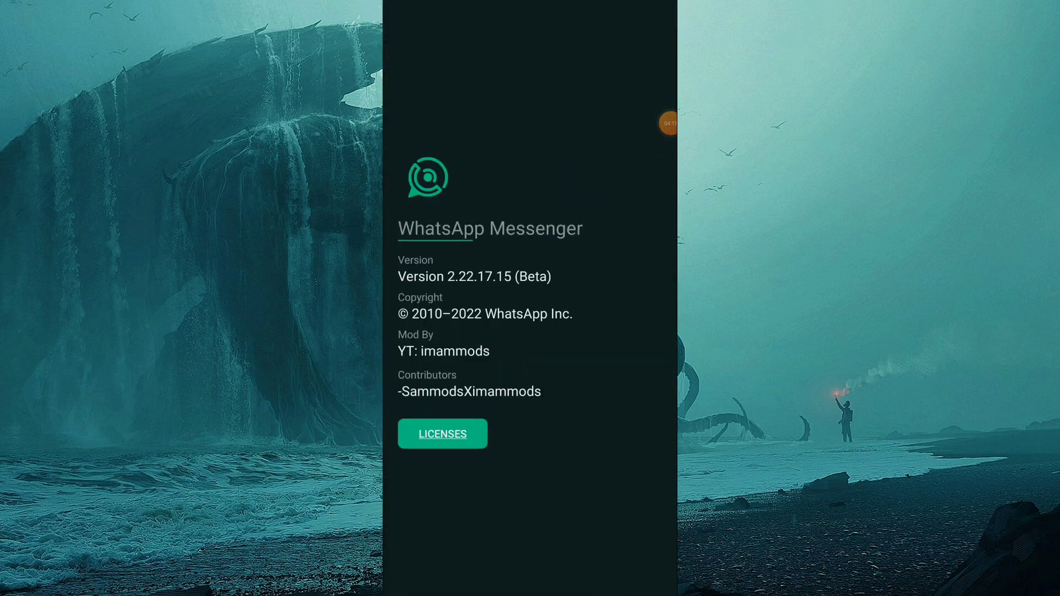
pyautogui.click(441, 432)
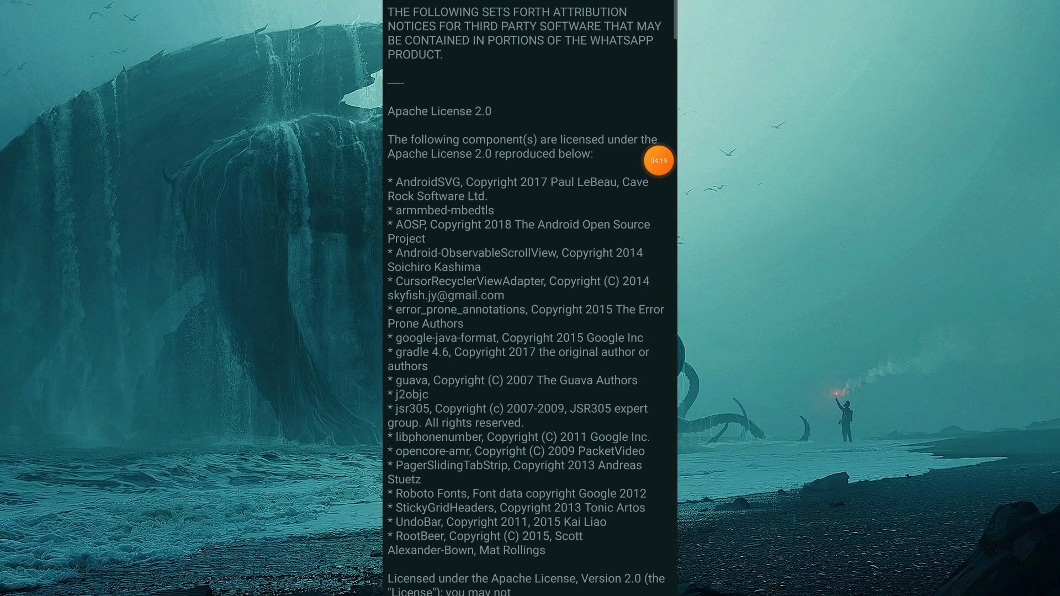
pyautogui.scroll(-3)
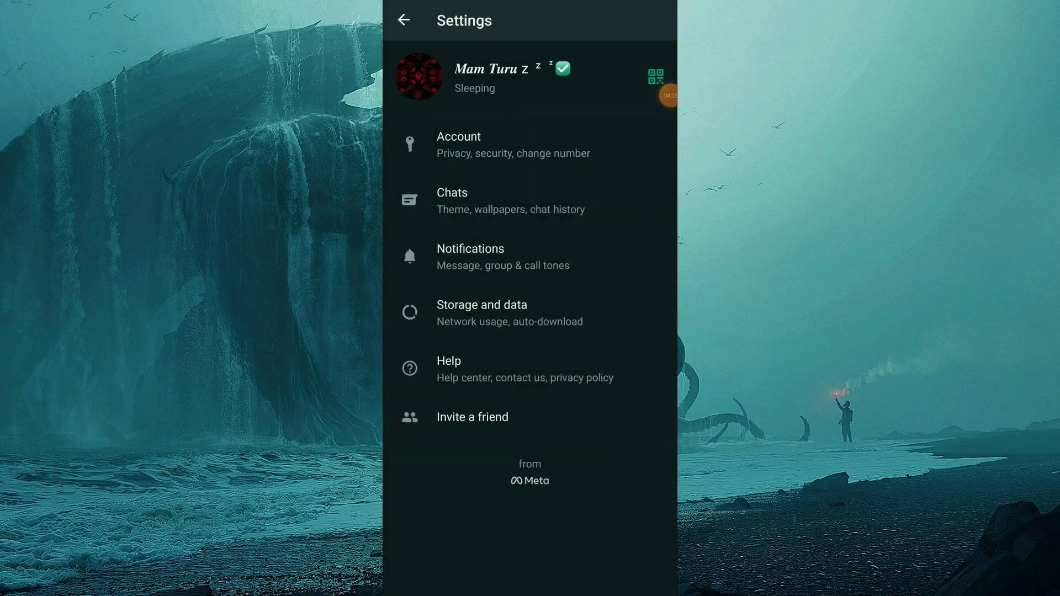
# - View the profile details in Settings and dismiss the name editing prompt
pyautogui.click(487, 76)
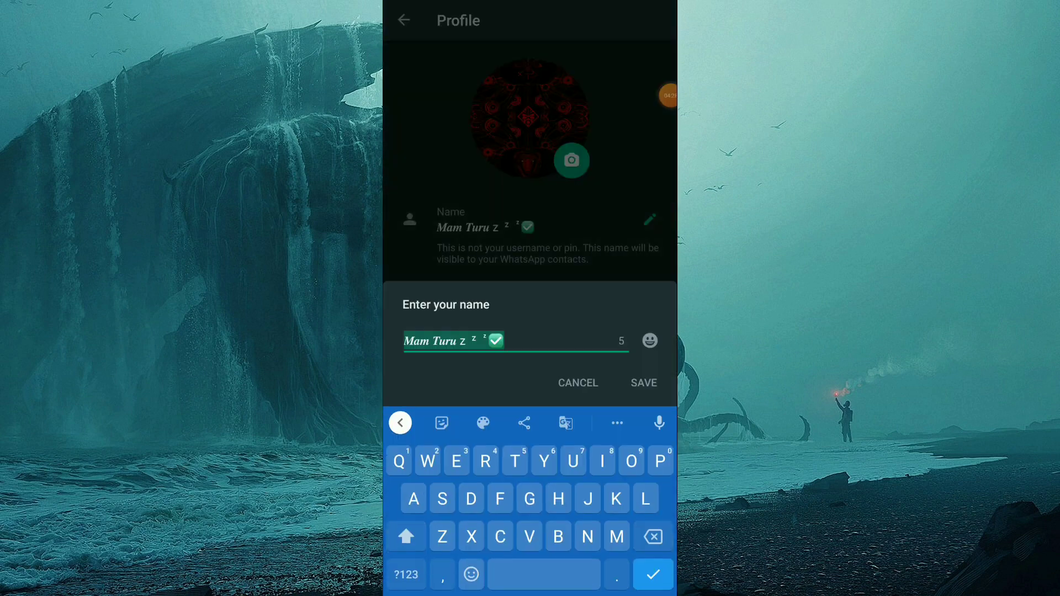
pyautogui.click(643, 383)
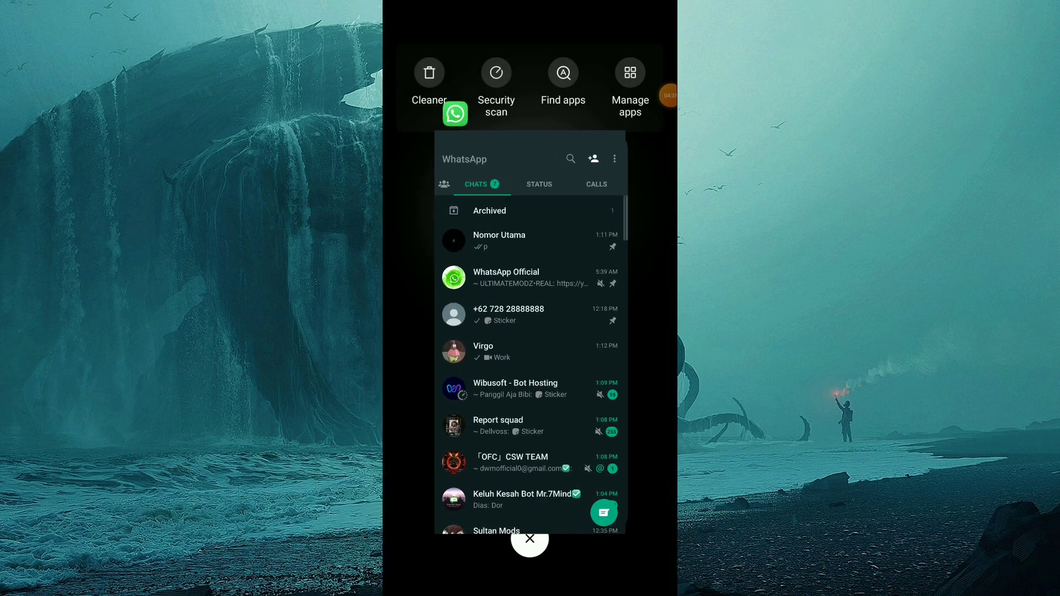
# - Install Black_WhatsApp_2.22.17.15 By_imammods.apk from MT Manager and launch the black-themed mod
pyautogui.click(529, 540)
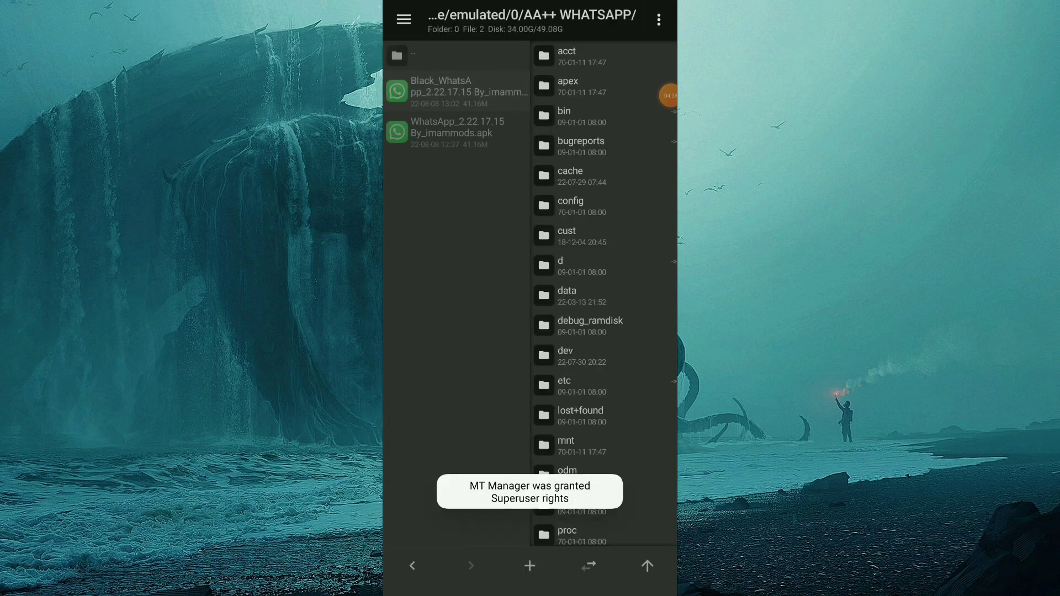
pyautogui.click(457, 132)
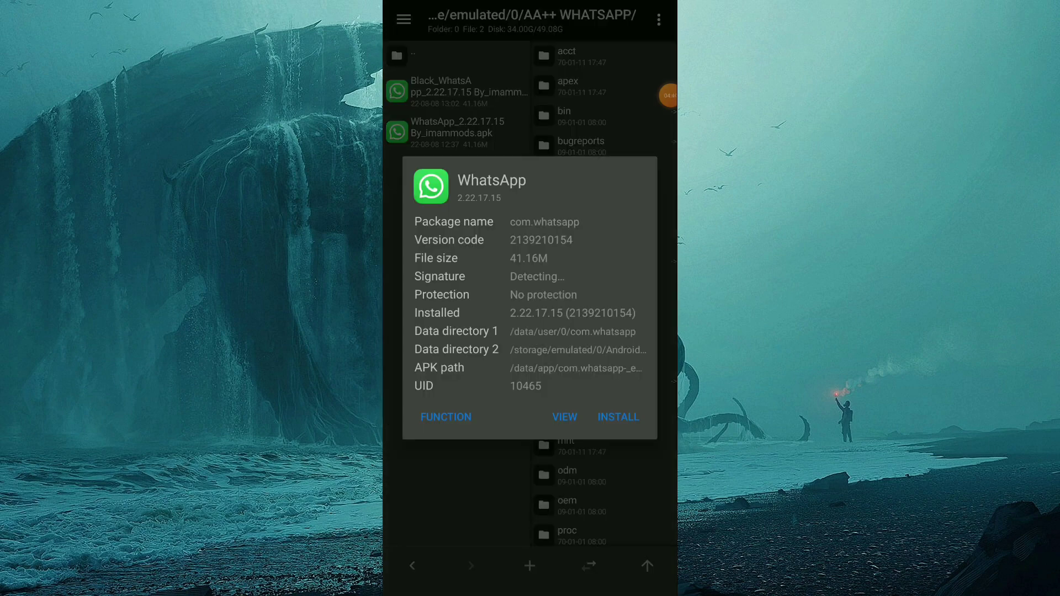
pyautogui.click(617, 416)
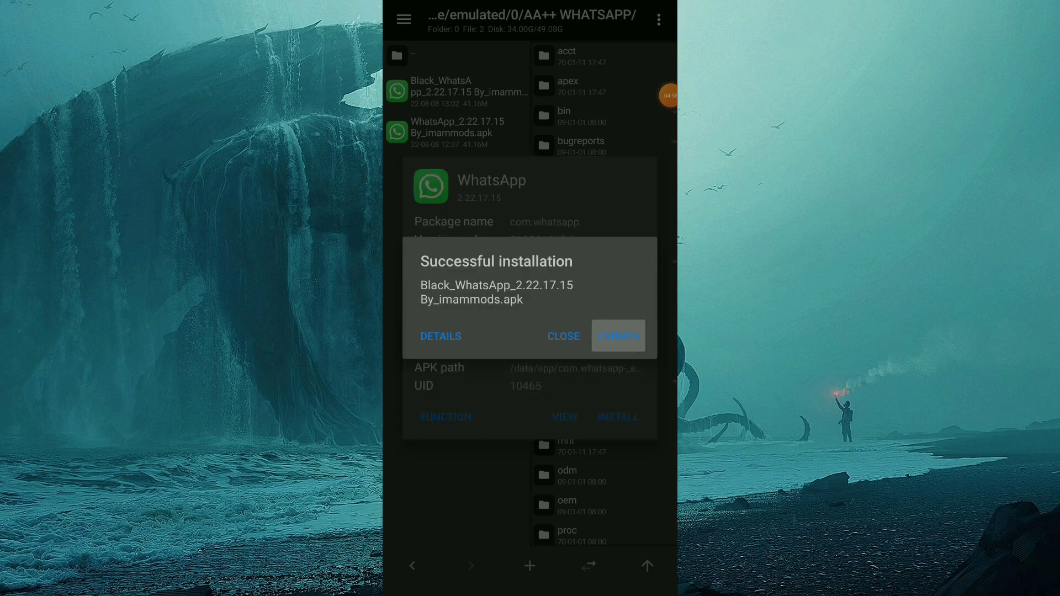
pyautogui.click(616, 335)
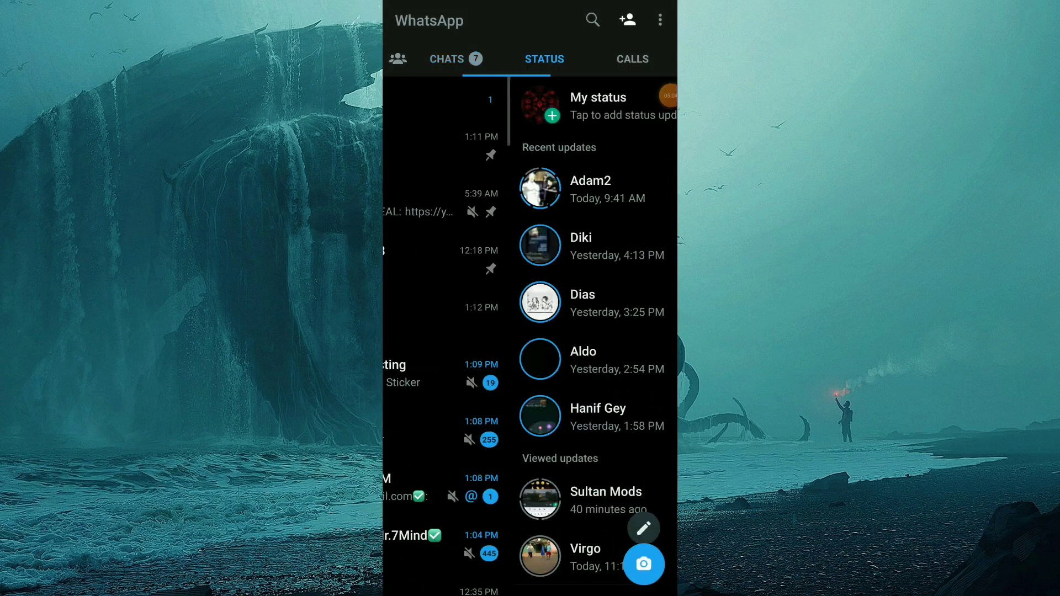
# - Start a new poll attachment in the Wibusoft - Bot Hosting group chat
pyautogui.click(446, 58)
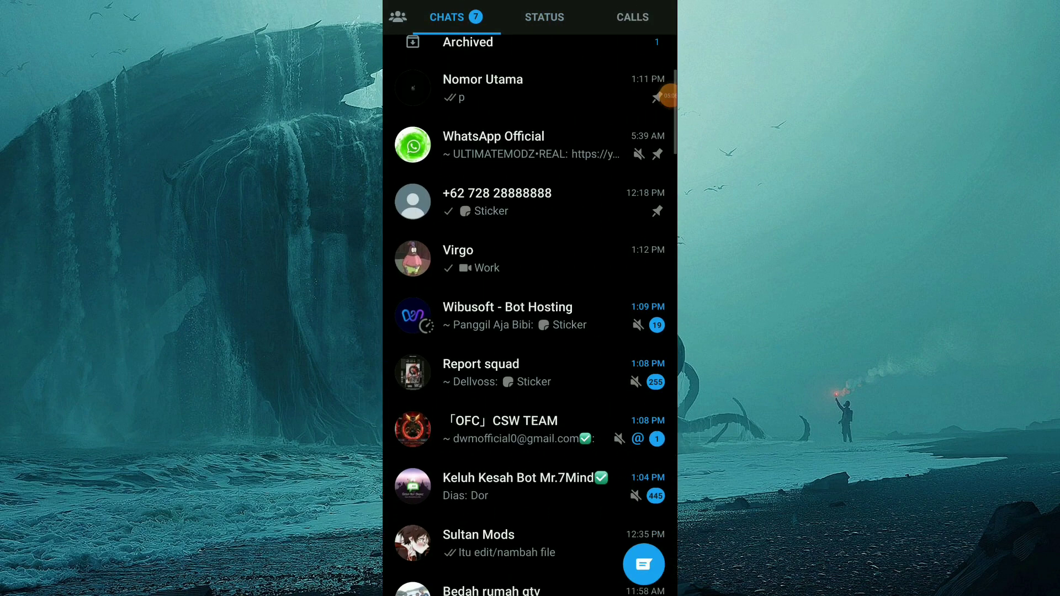
pyautogui.click(507, 316)
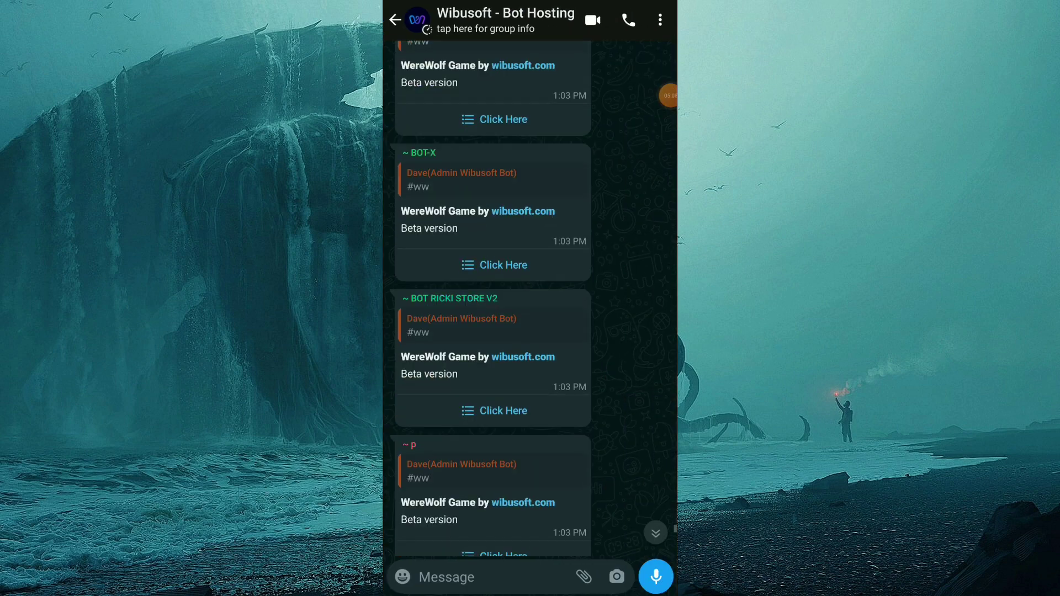
pyautogui.click(583, 576)
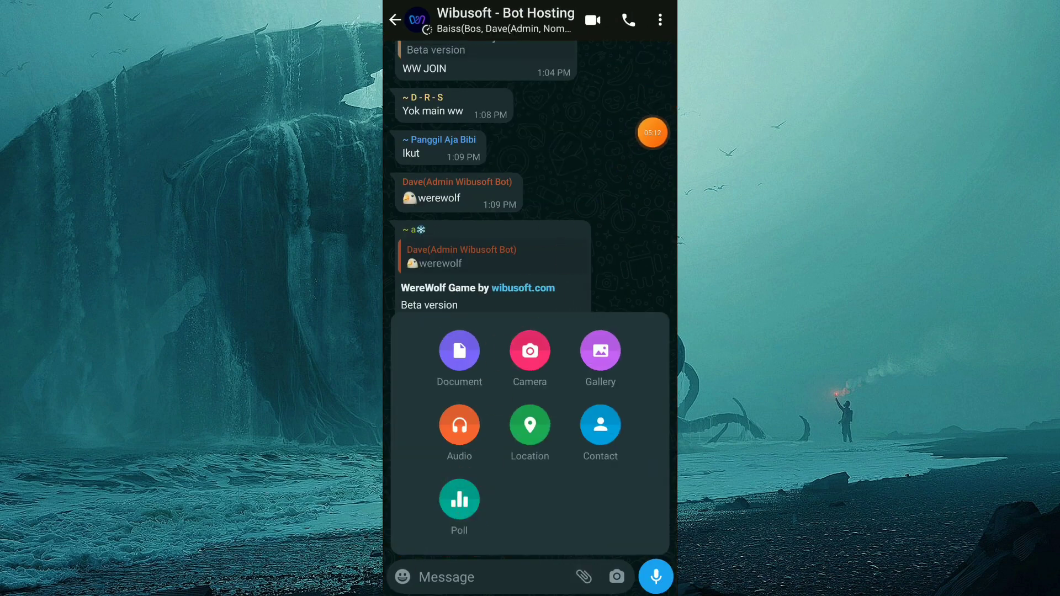
pyautogui.click(458, 500)
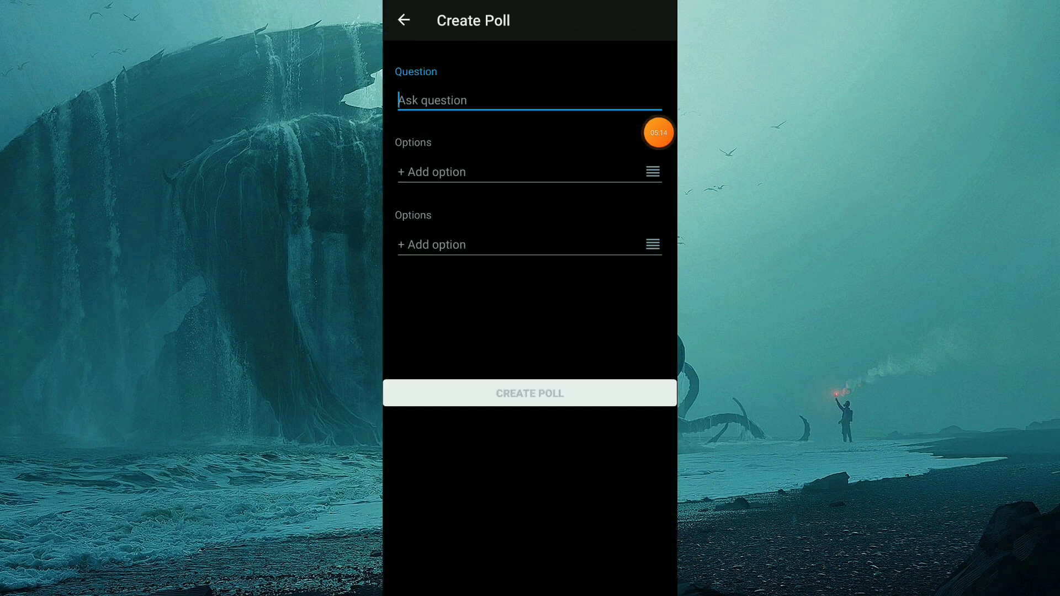
# - Create the poll 'Polls update support' with option Rill and send it to the group
pyautogui.write('Polls')
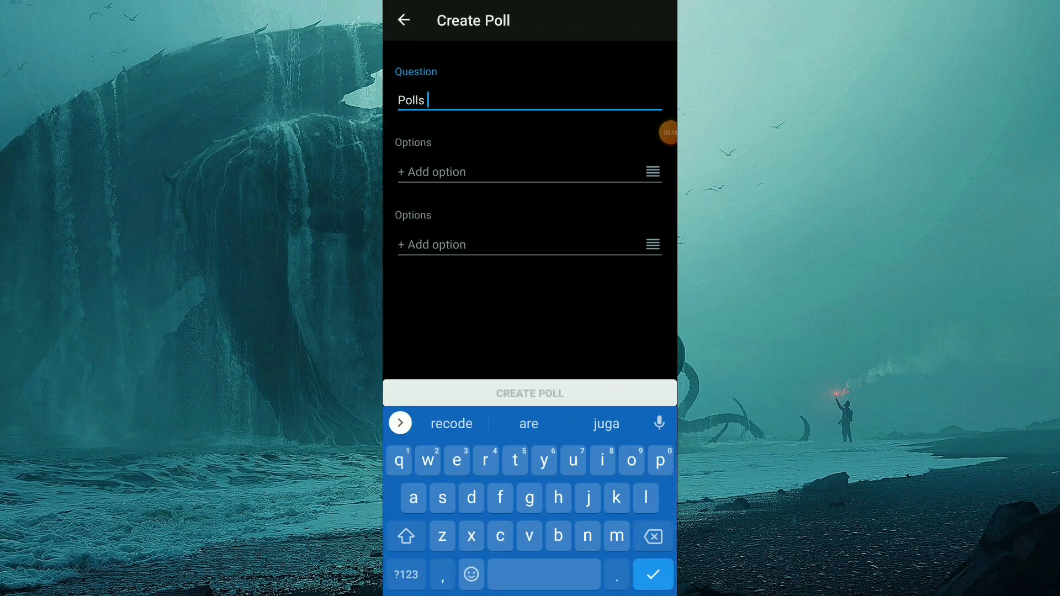
pyautogui.write('update')
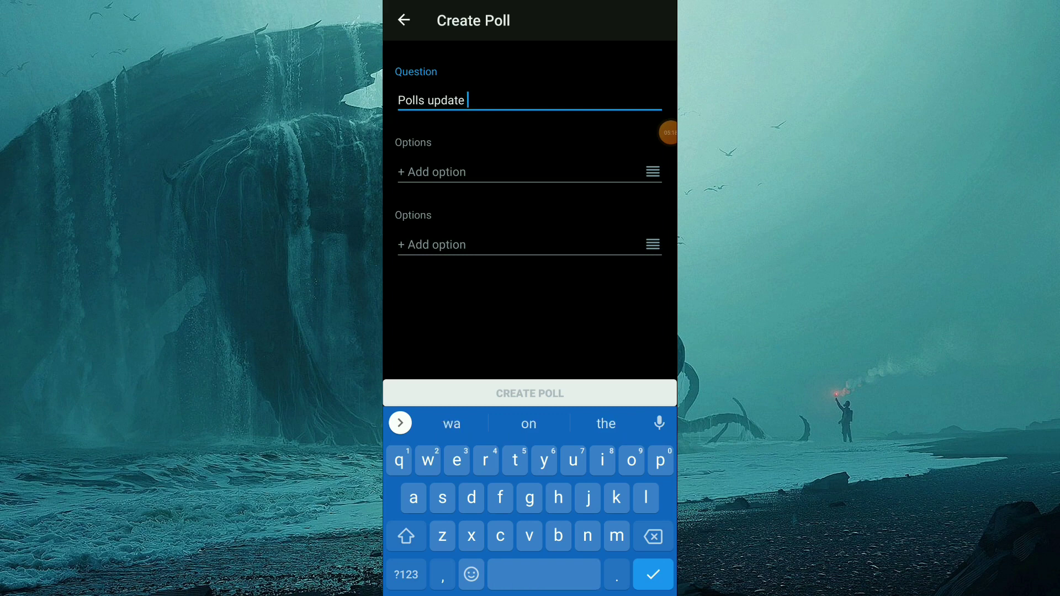
pyautogui.write('support')
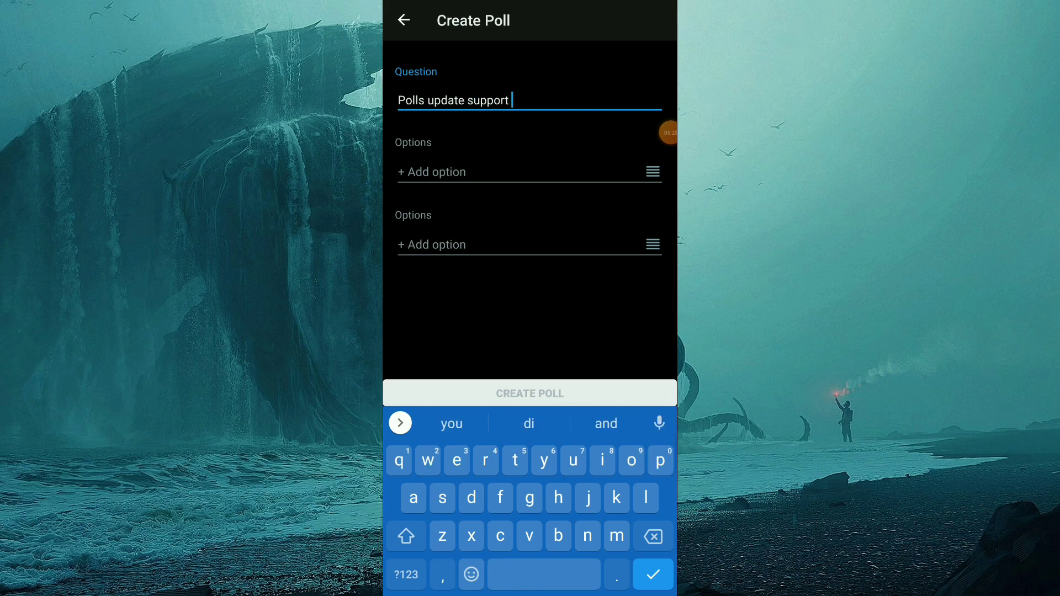
pyautogui.click(473, 171)
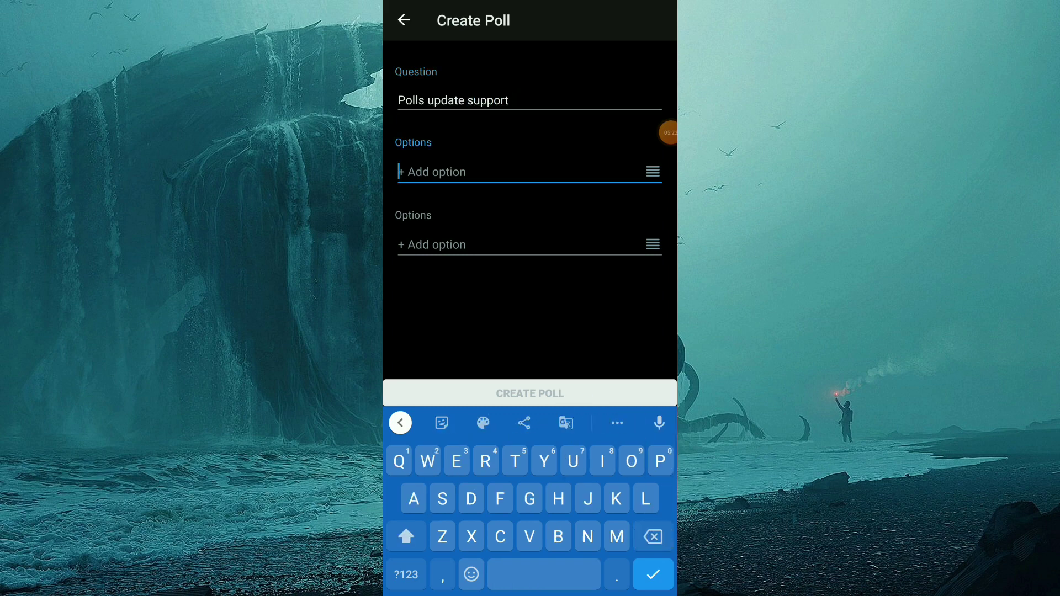
pyautogui.write('Rill')
pyautogui.click(530, 244)
pyautogui.write('Fek')
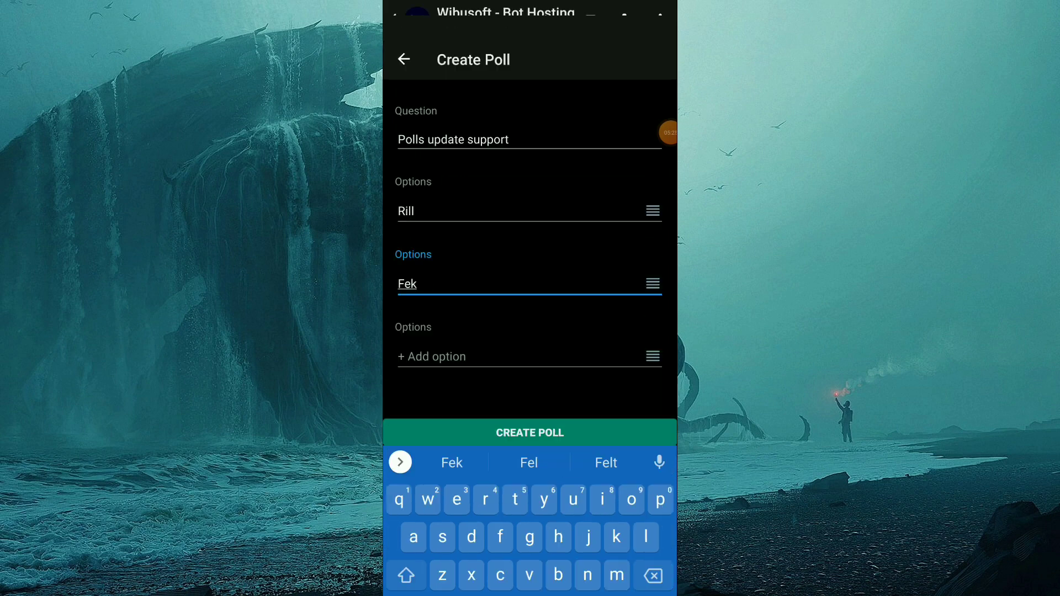
pyautogui.click(529, 432)
pyautogui.write('Tr')
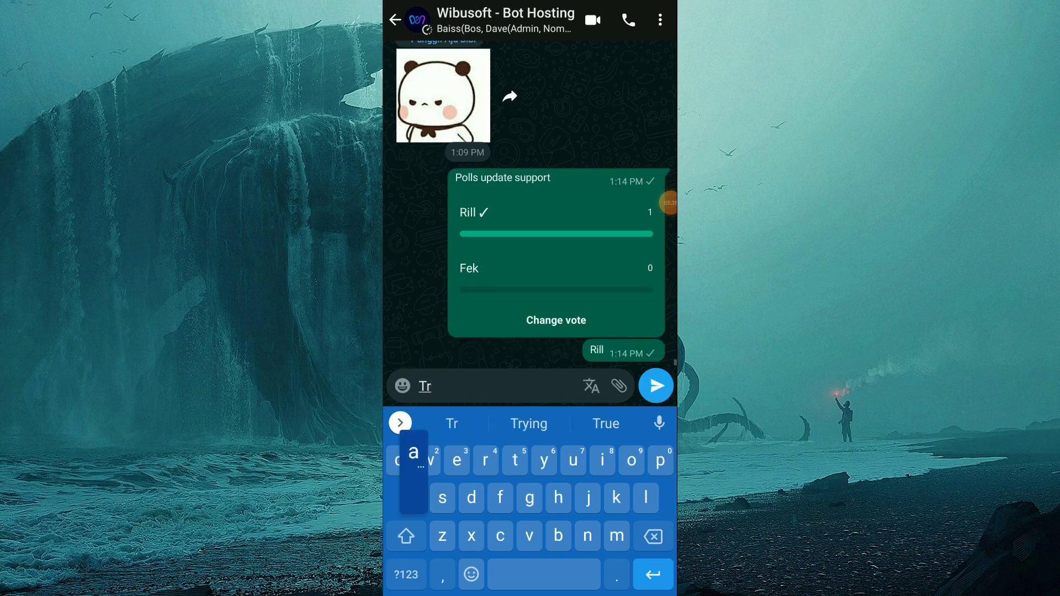
# - Translate the drafted word Translate into Arabic script, send it, and return to the chat list
pyautogui.click(527, 424)
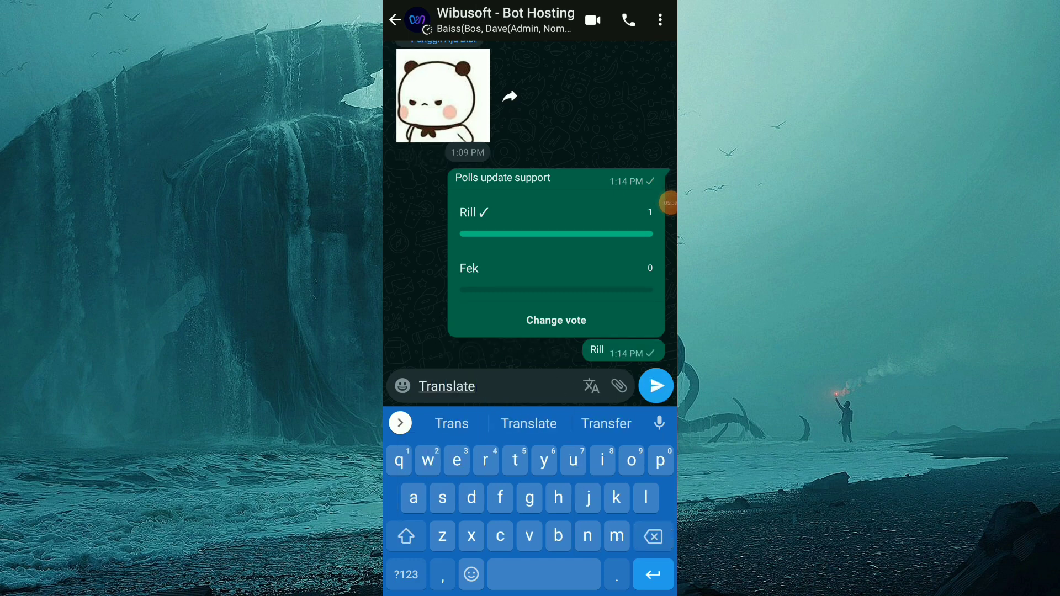
pyautogui.click(590, 386)
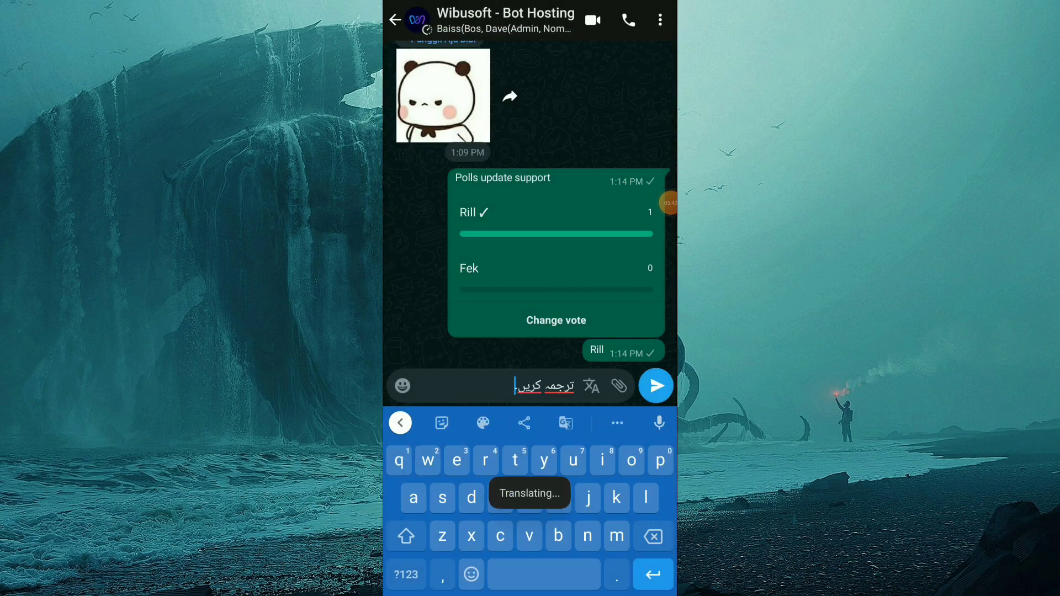
pyautogui.click(655, 385)
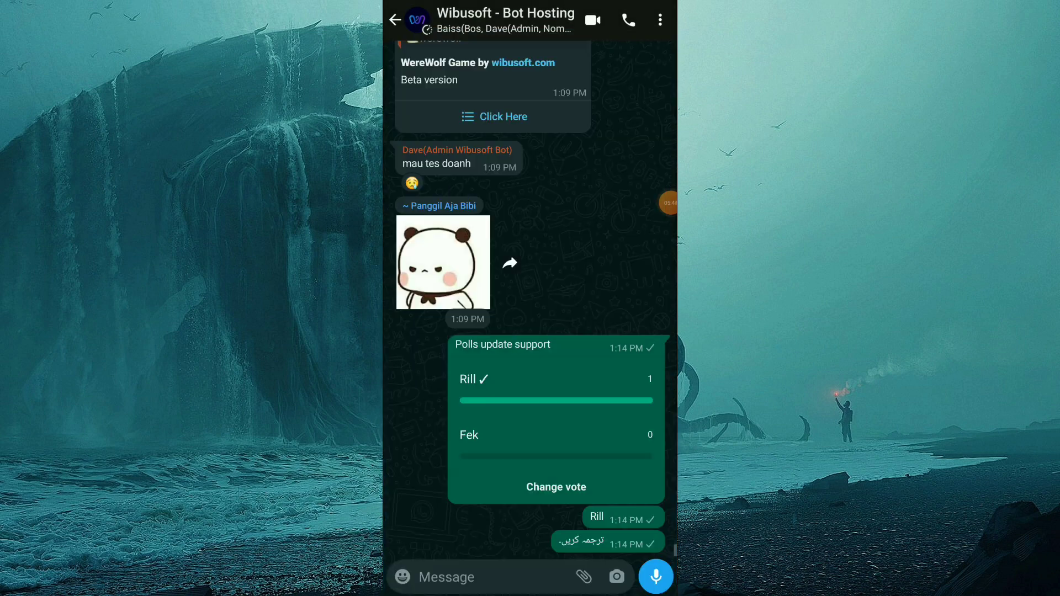
pyautogui.click(396, 19)
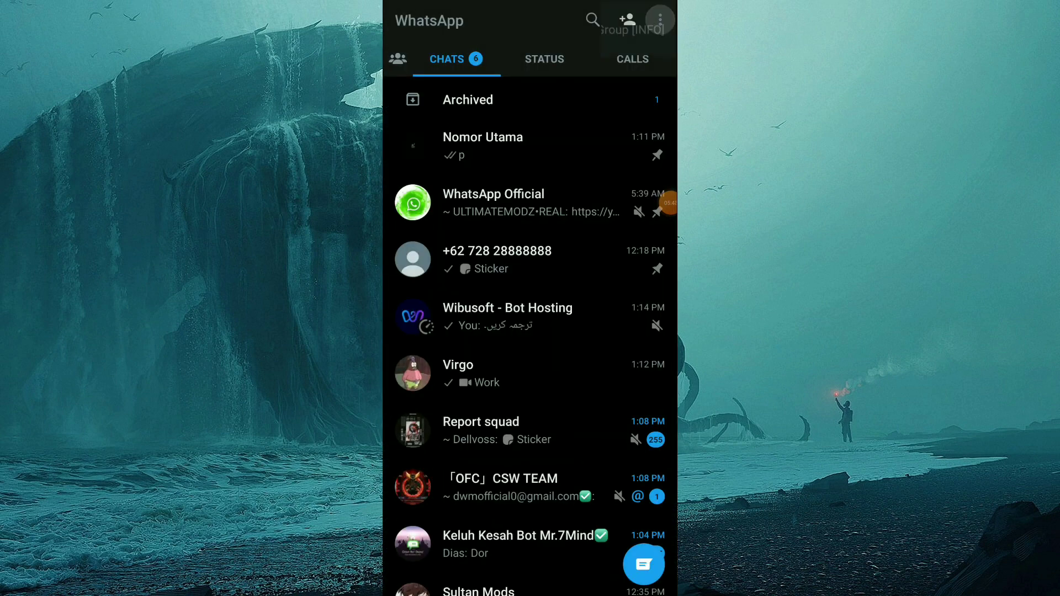
# - Draft 'Test all' in OFC CSW TEAM and tag all the group admins in the message
pyautogui.click(659, 19)
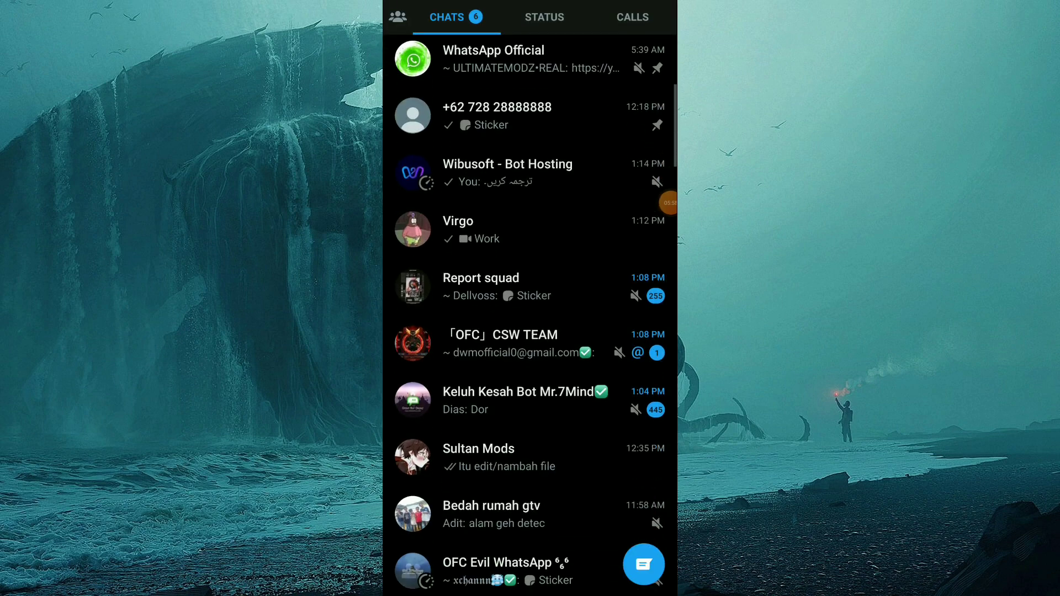
pyautogui.click(501, 342)
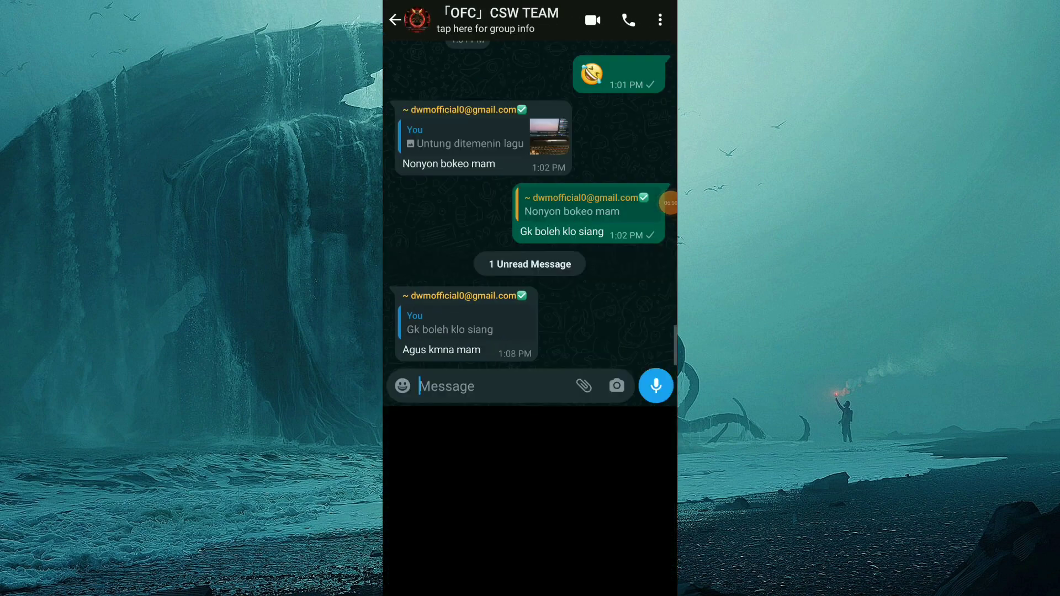
pyautogui.click(473, 387)
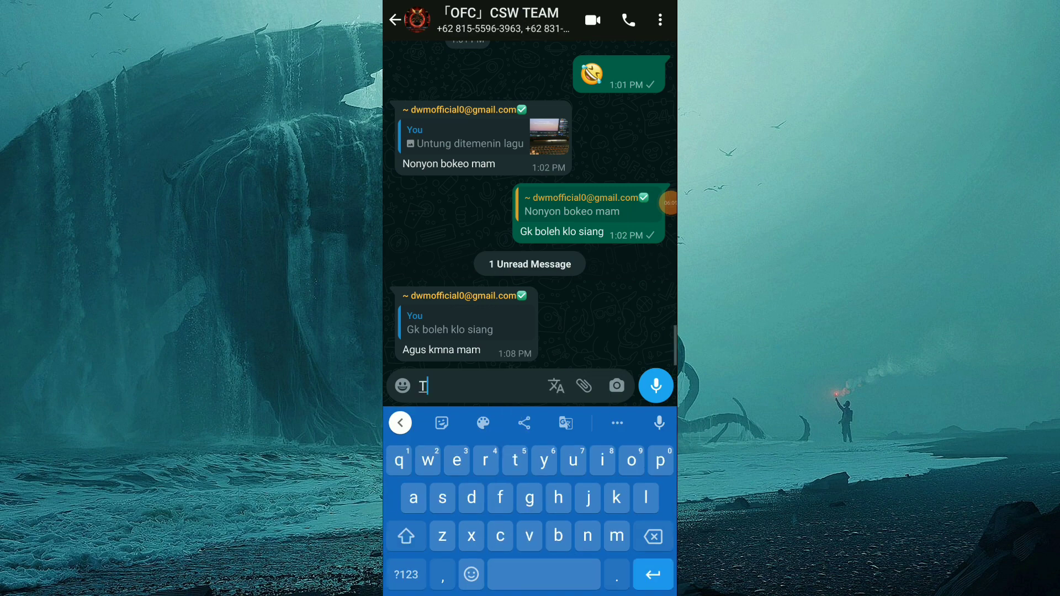
pyautogui.write('Test all')
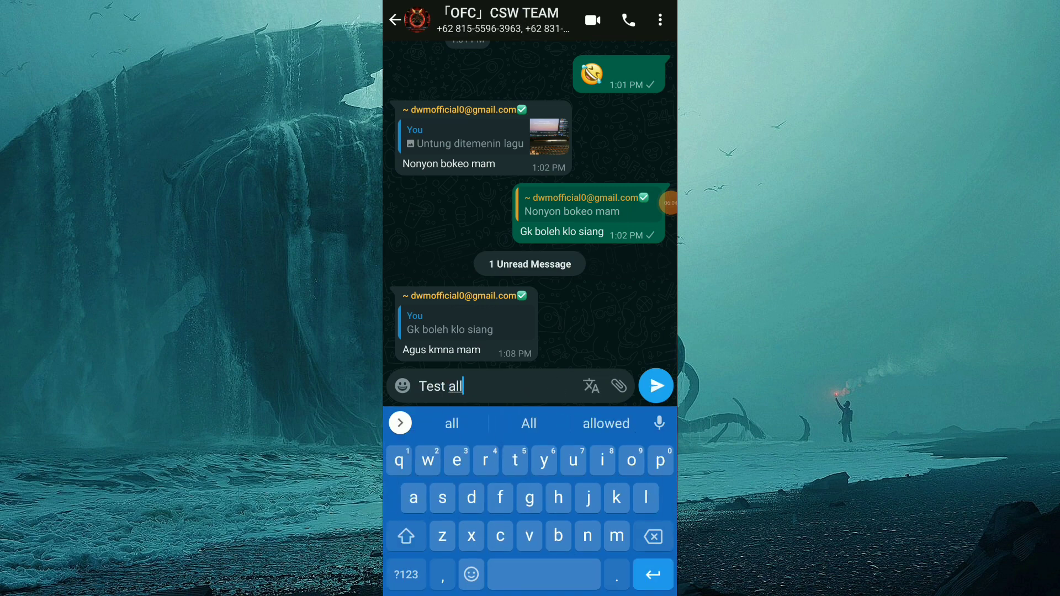
pyautogui.click(654, 386)
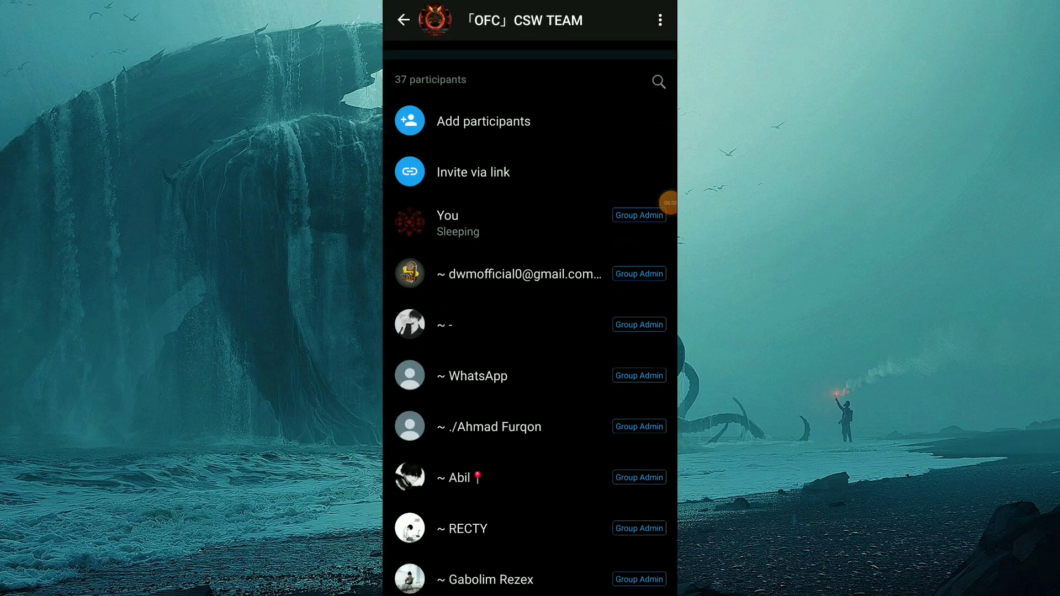
pyautogui.click(657, 80)
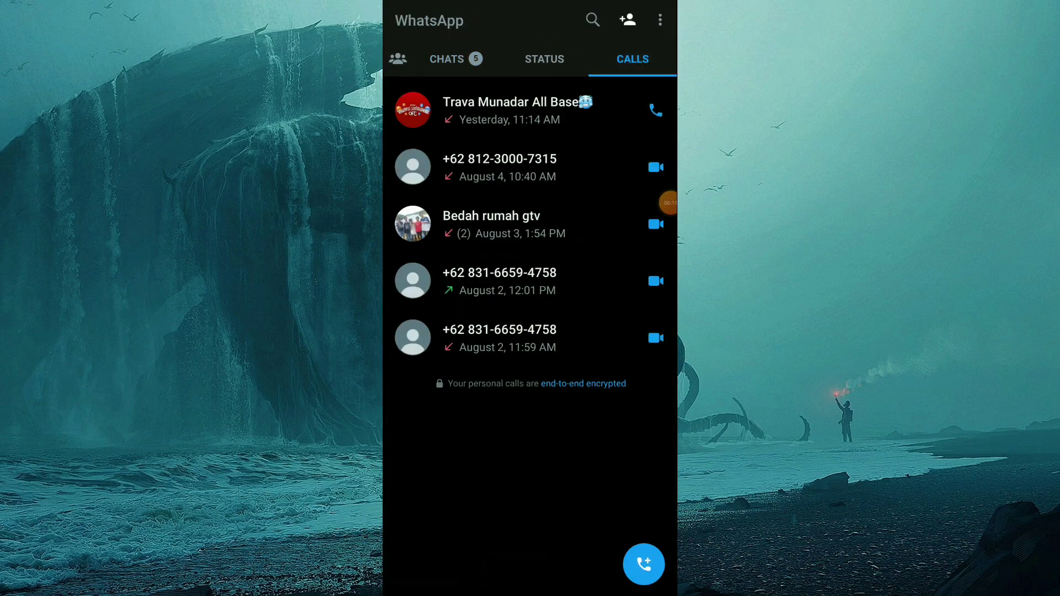
# - Send repeated 'Bomb text manual' messages to OFC CSW TEAM using the bomb text feature
pyautogui.click(658, 19)
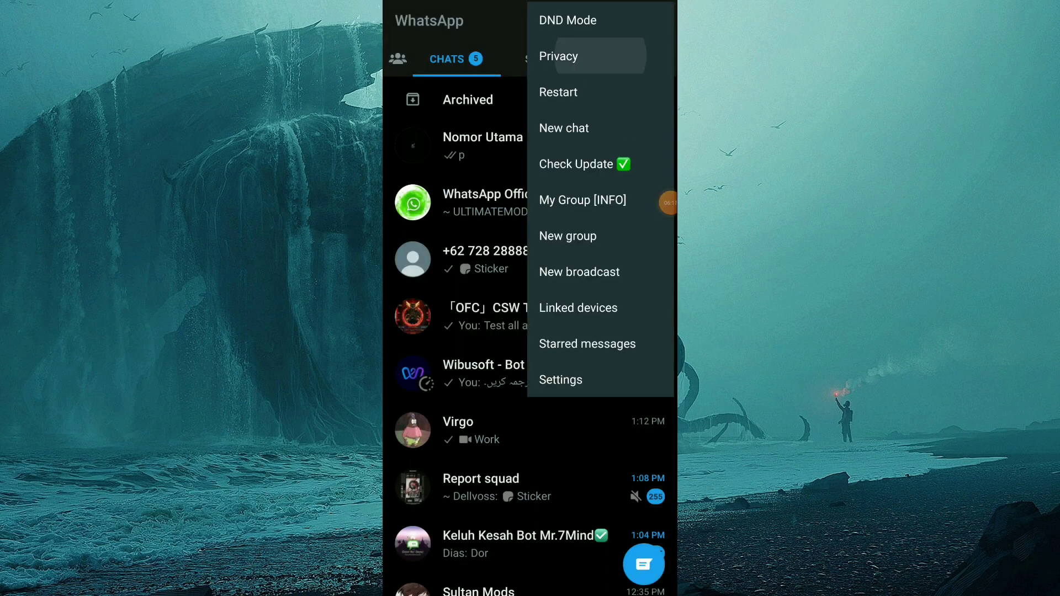
pyautogui.click(560, 378)
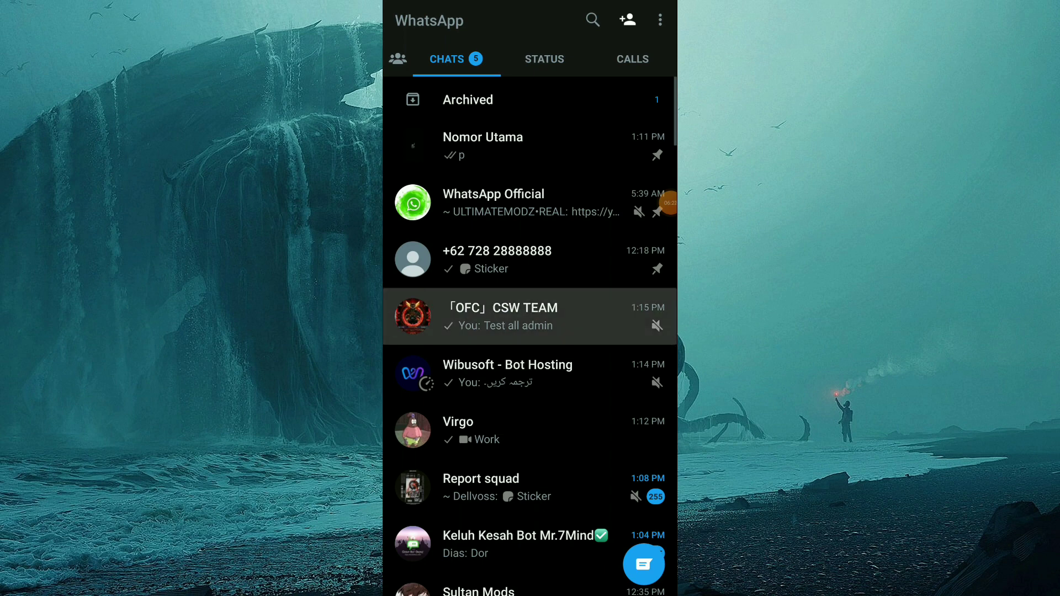
pyautogui.click(529, 317)
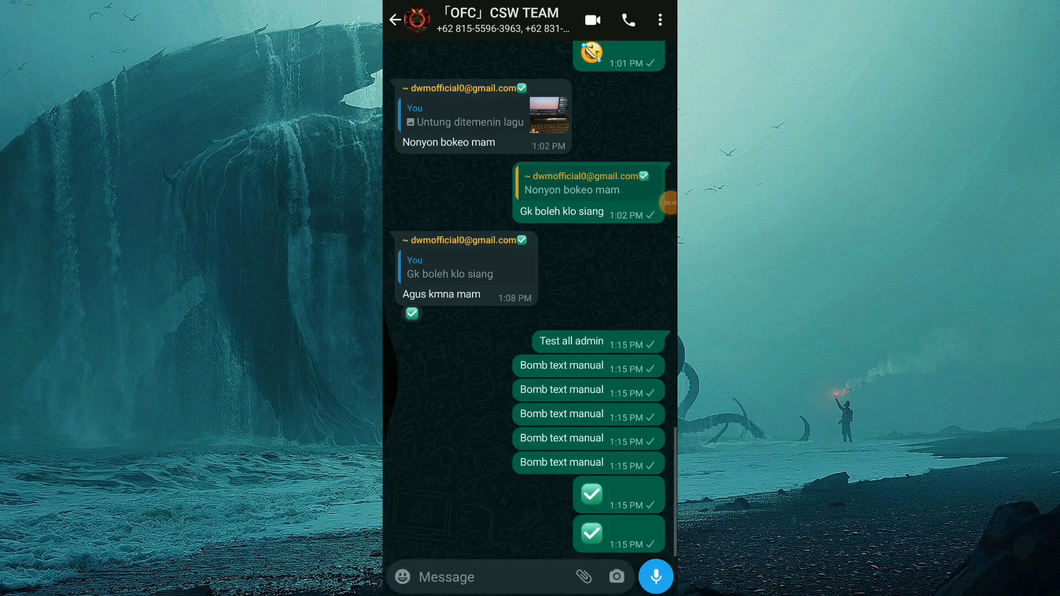
pyautogui.click(396, 20)
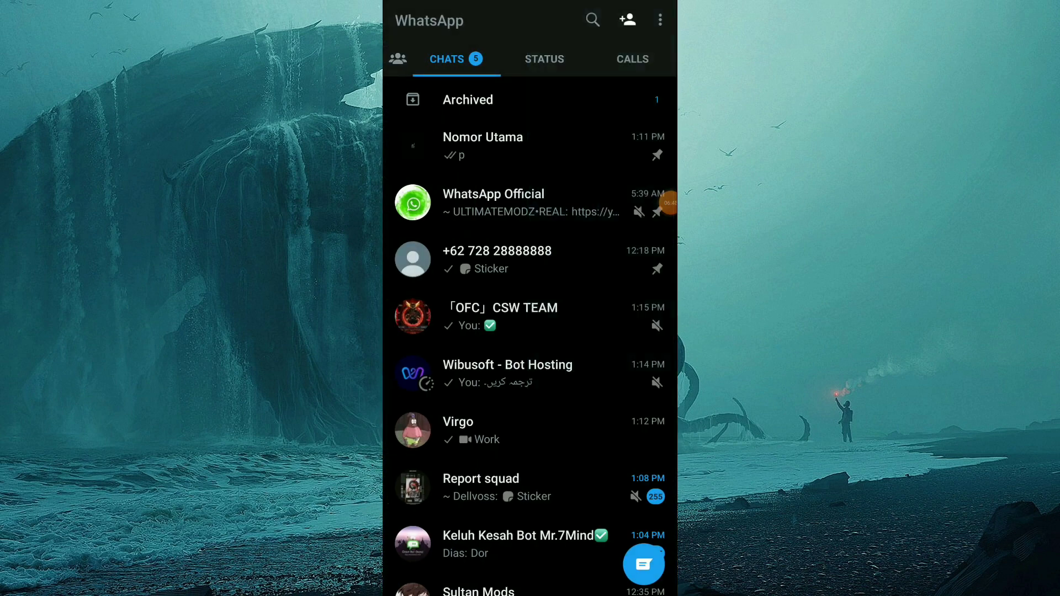
# - Try Add account and answer its confirmation, then filter chat search to unread chats only
pyautogui.click(626, 19)
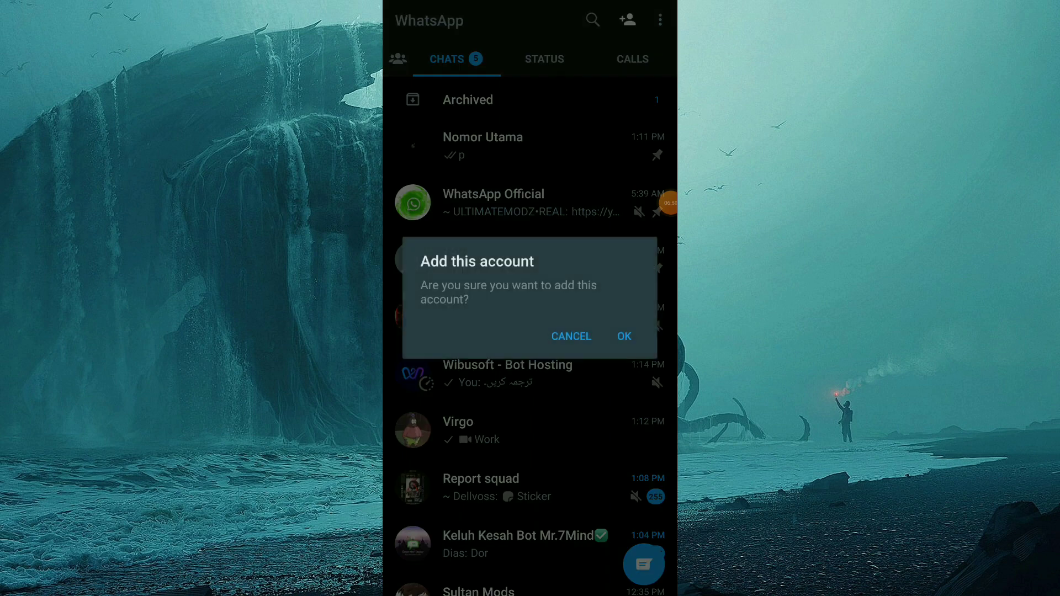
pyautogui.click(622, 335)
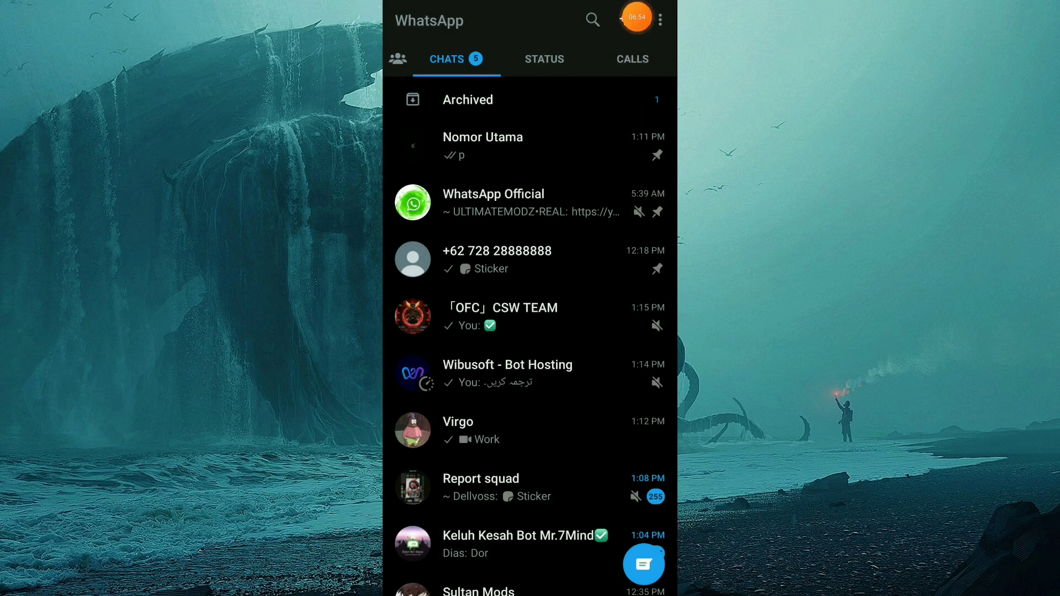
pyautogui.click(591, 20)
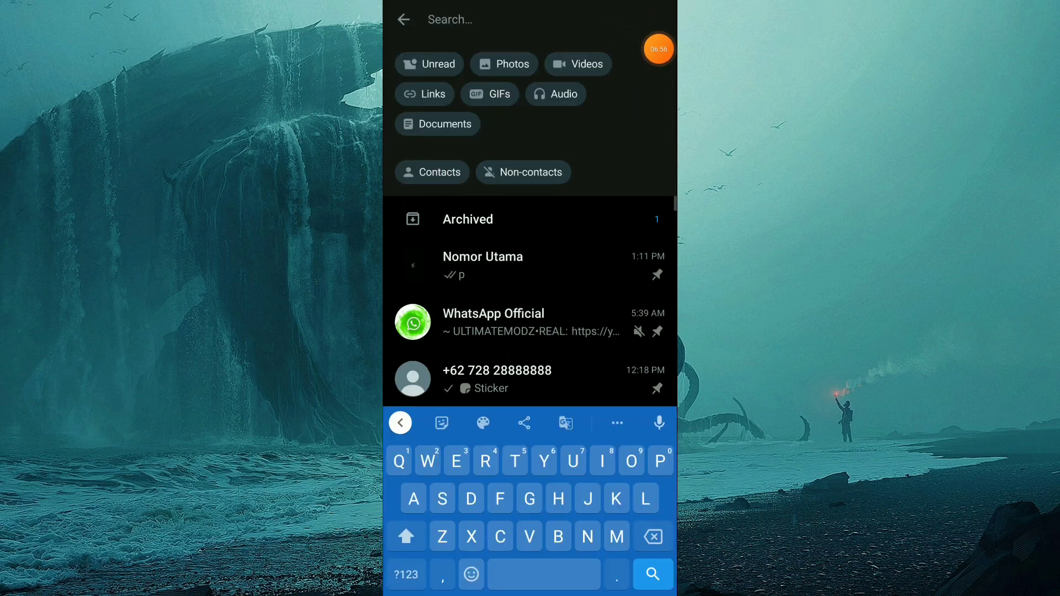
pyautogui.click(428, 64)
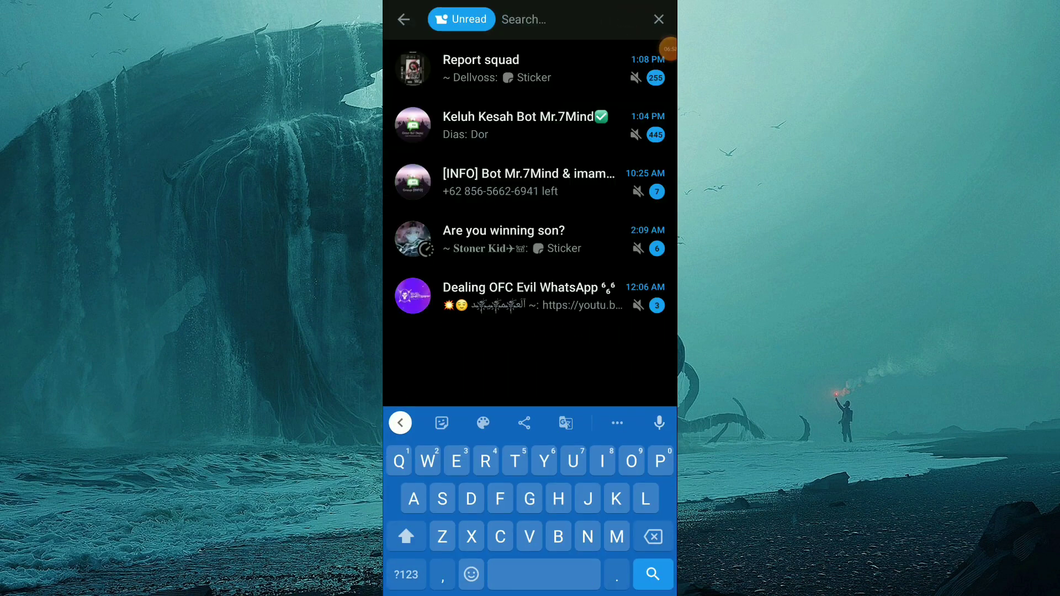